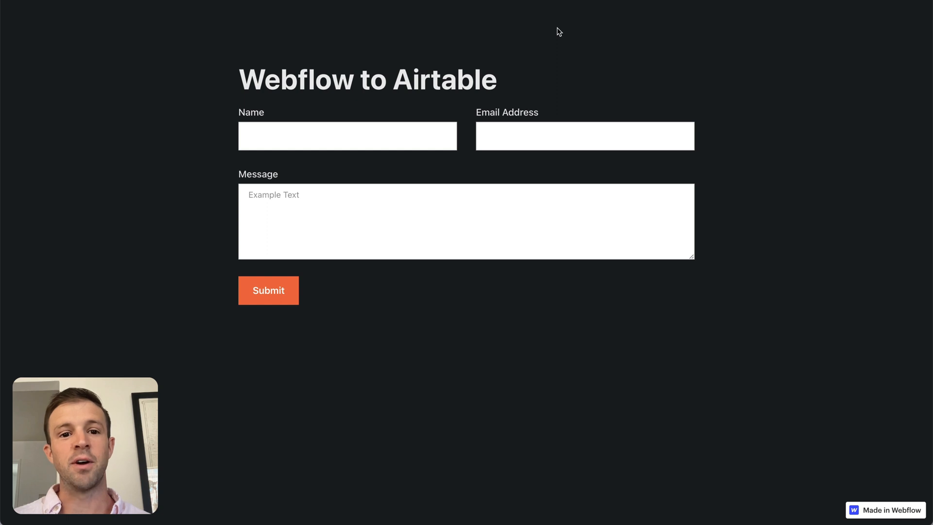
mouse_move(367, 121)
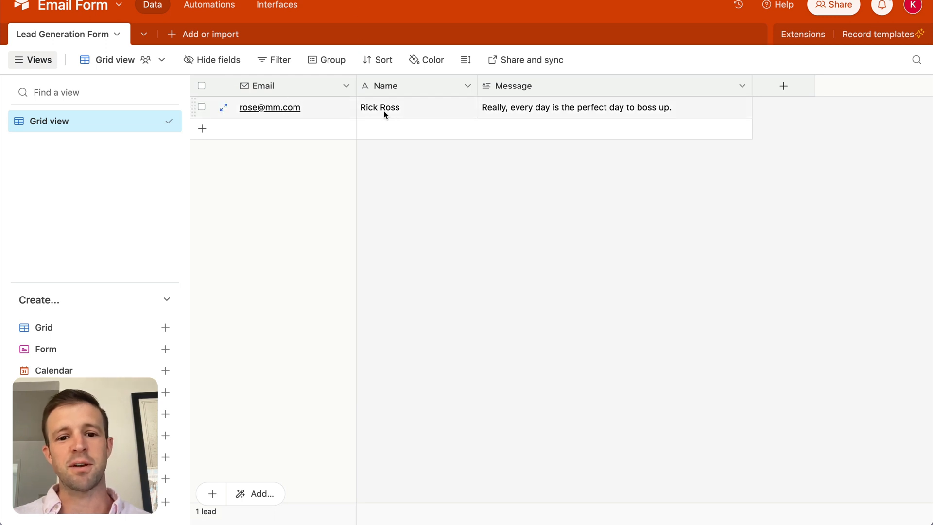
mouse_move(514, 119)
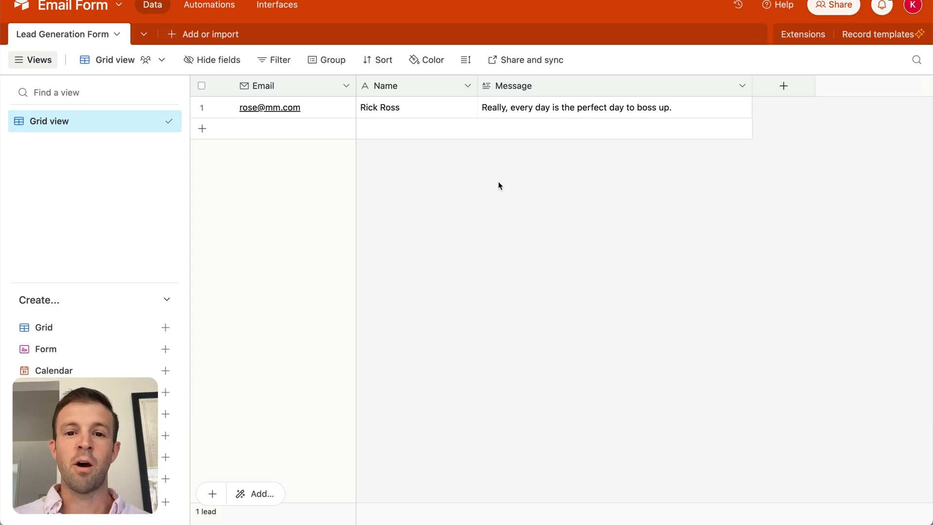
mouse_move(234, 138)
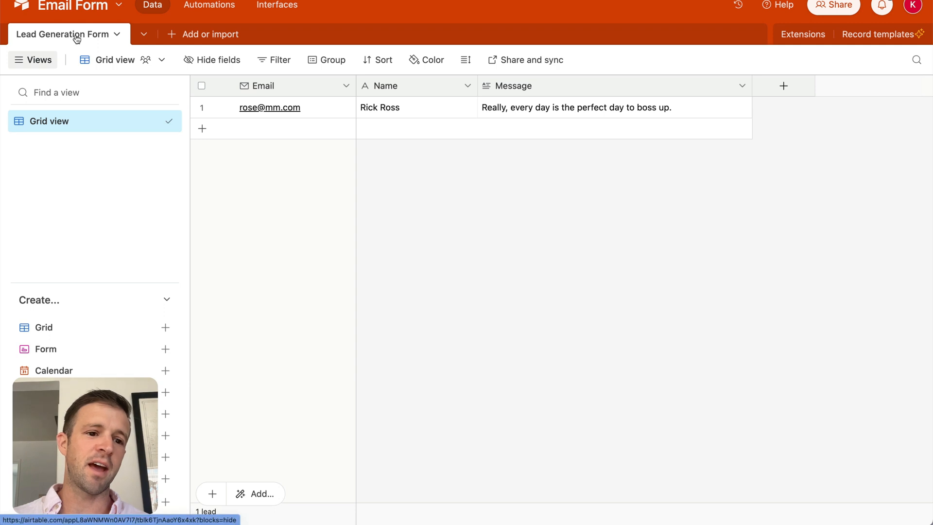
mouse_move(242, 93)
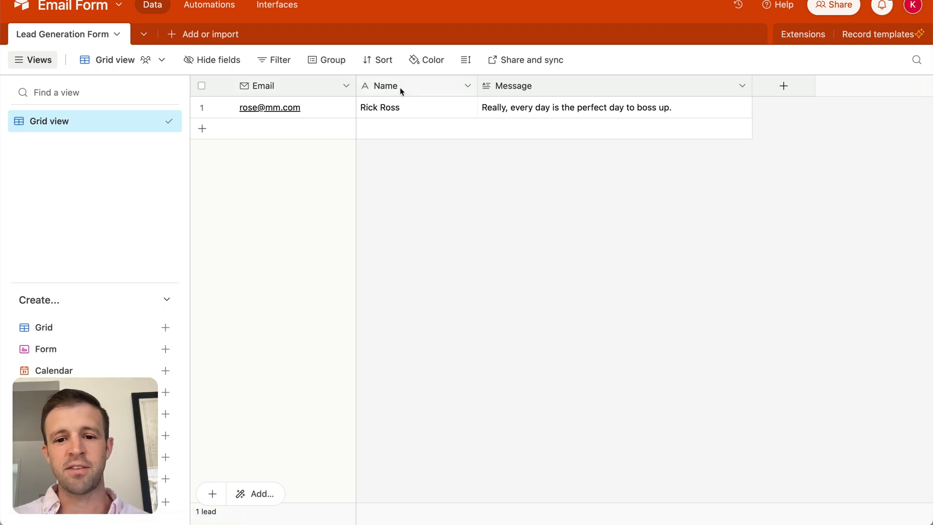
mouse_move(526, 87)
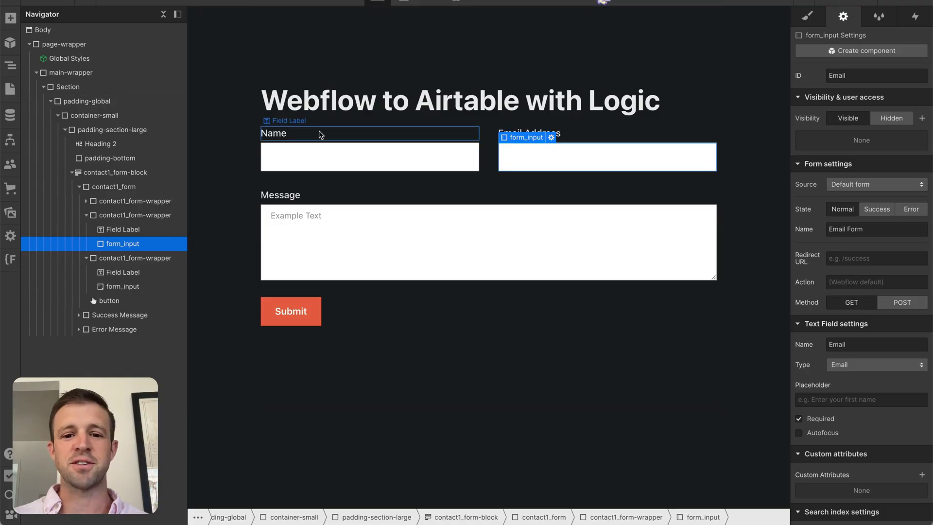
left_click(114, 172)
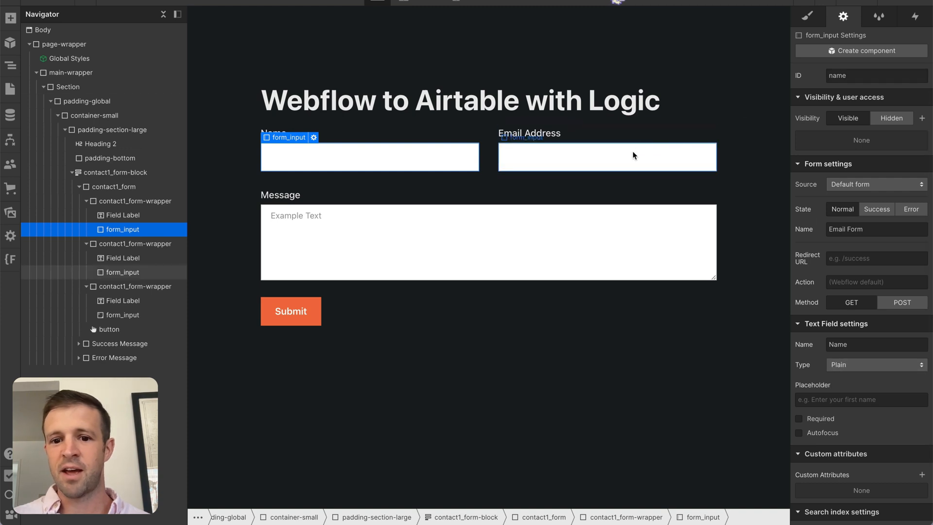
left_click(606, 157)
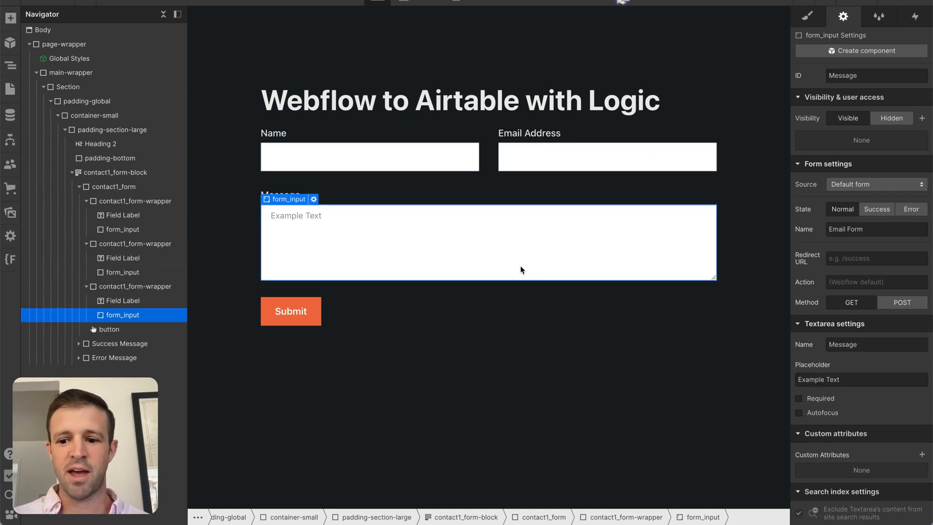
left_click(874, 344)
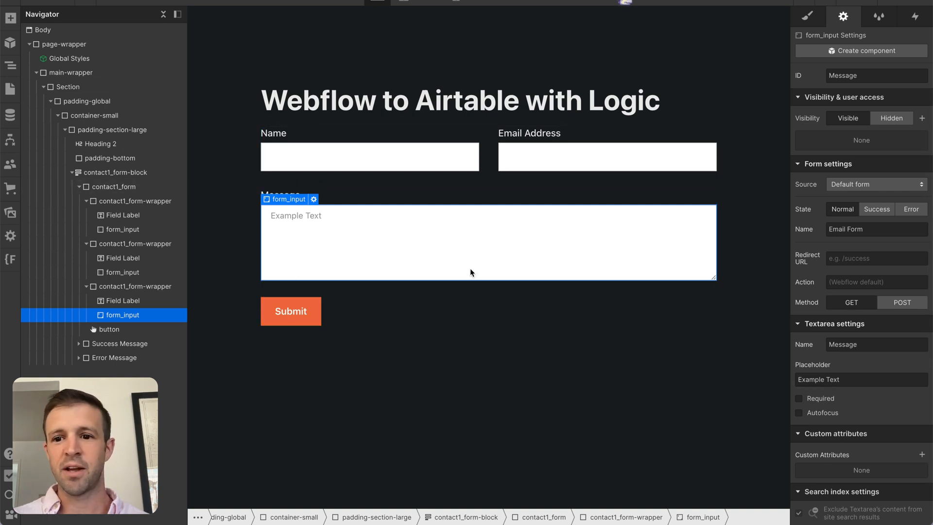
mouse_move(368, 156)
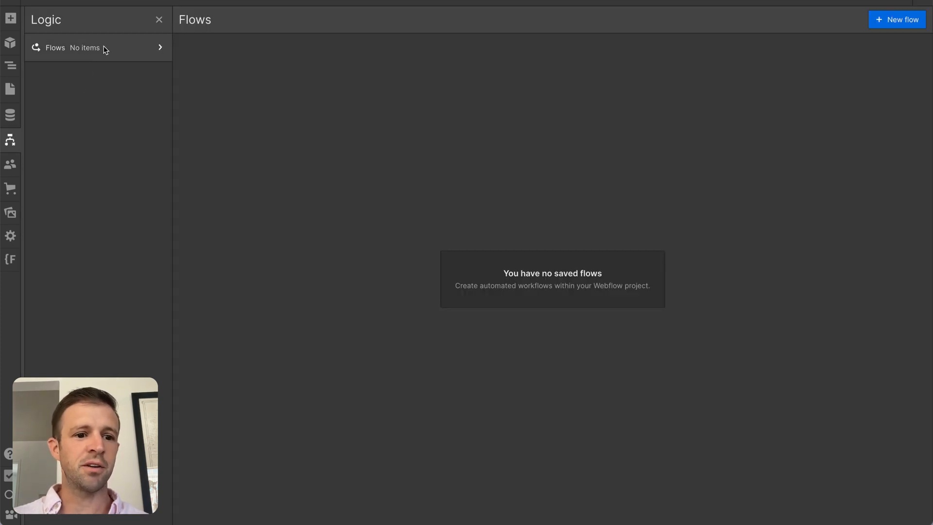
Step: Create a flow with a Form submission trigger named 'to Airtable' watching Home: Email Form
left_click(897, 19)
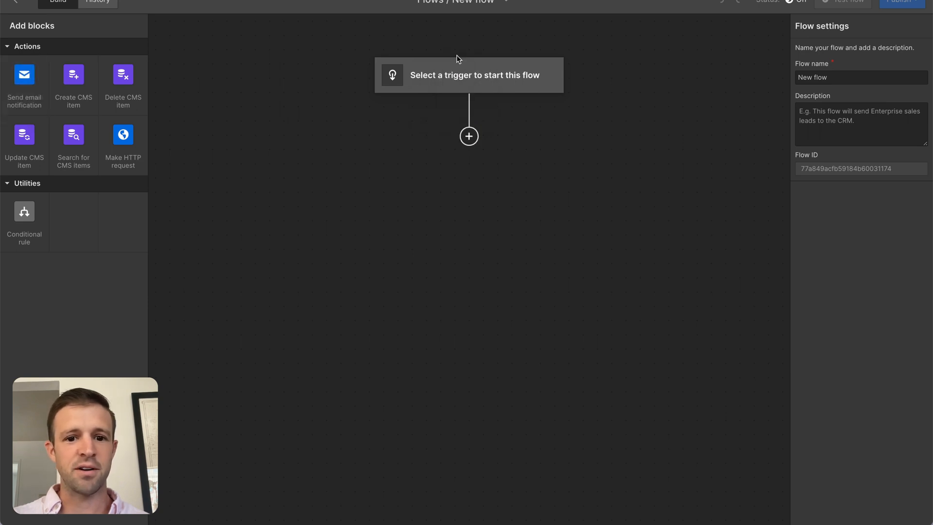
left_click(469, 75)
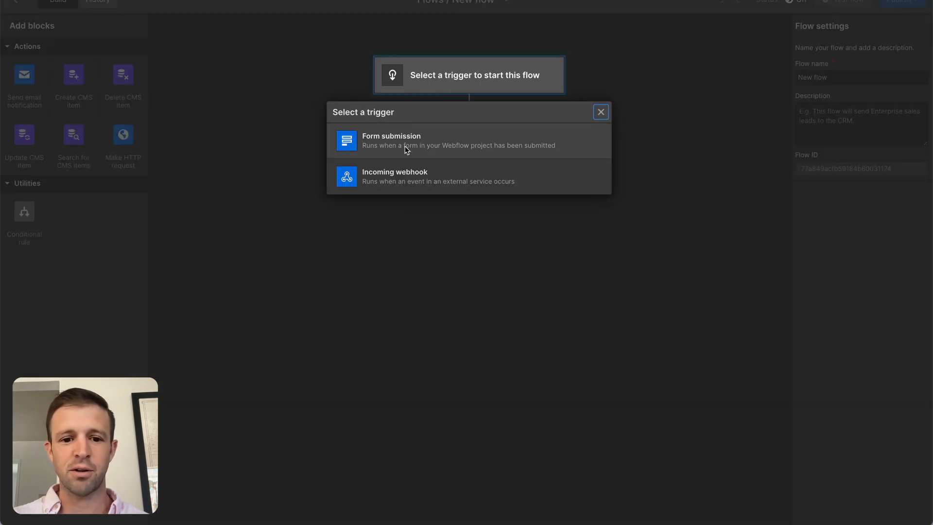
left_click(458, 140)
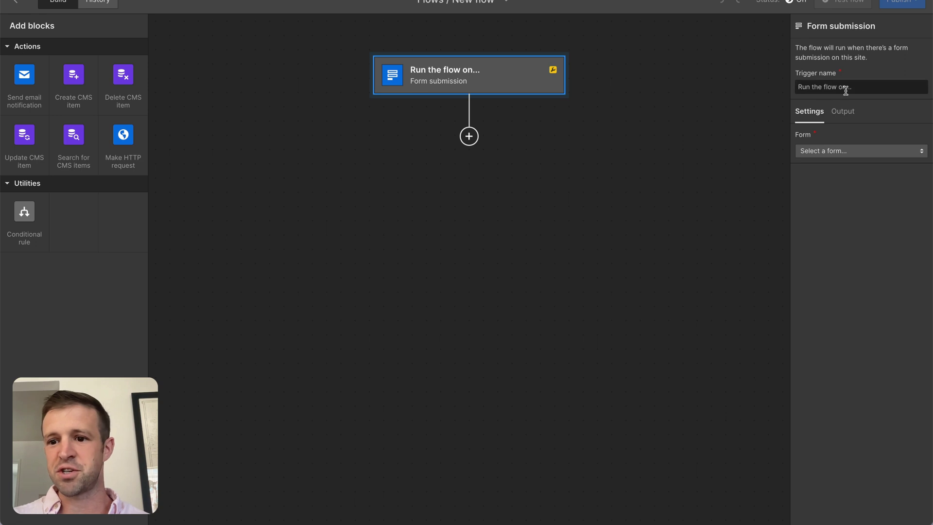
triple_click(844, 86)
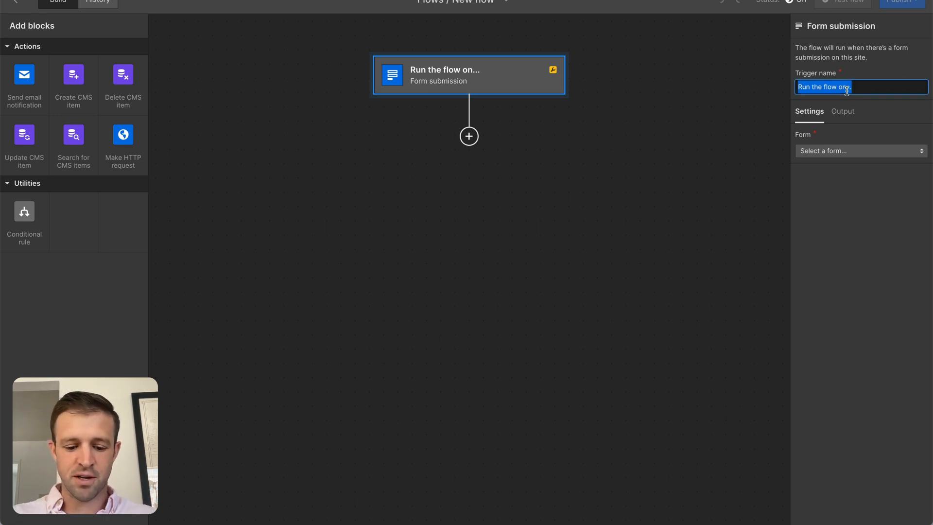
type("to Airtab")
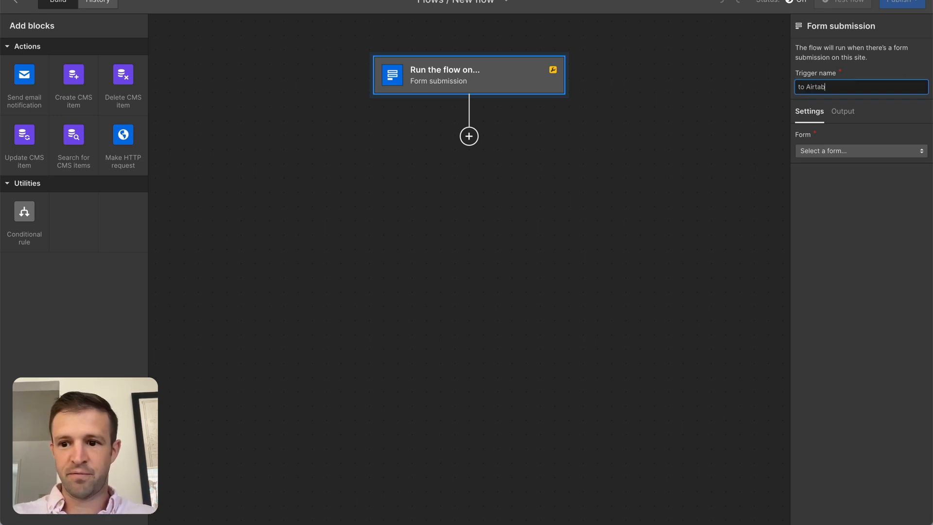
left_click(859, 150)
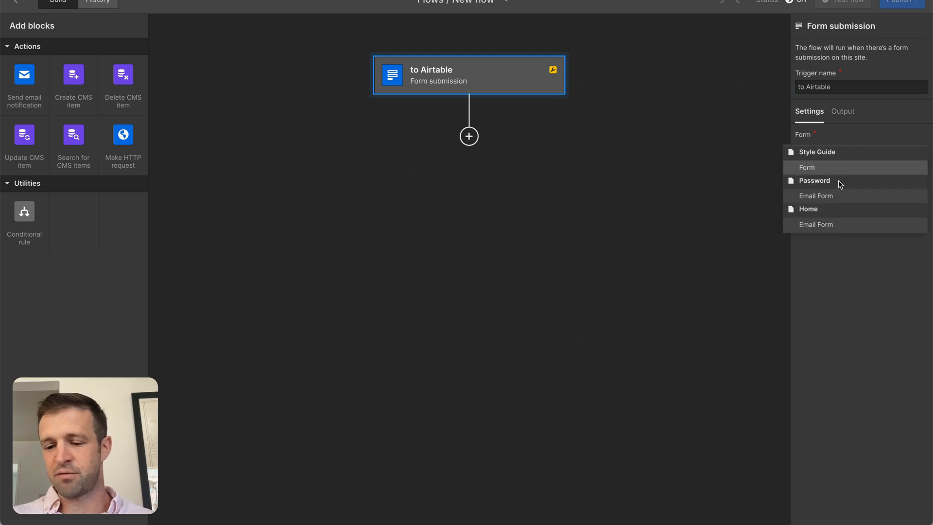
mouse_move(836, 225)
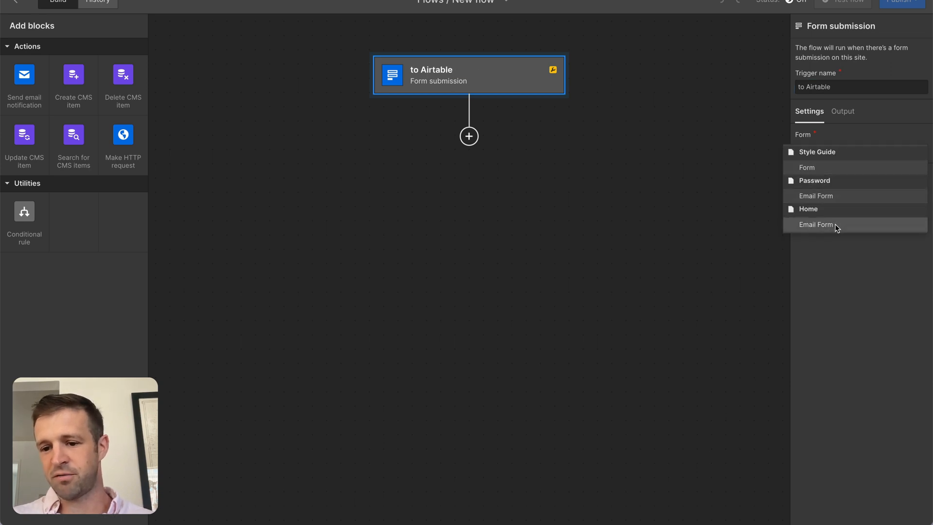
mouse_move(835, 218)
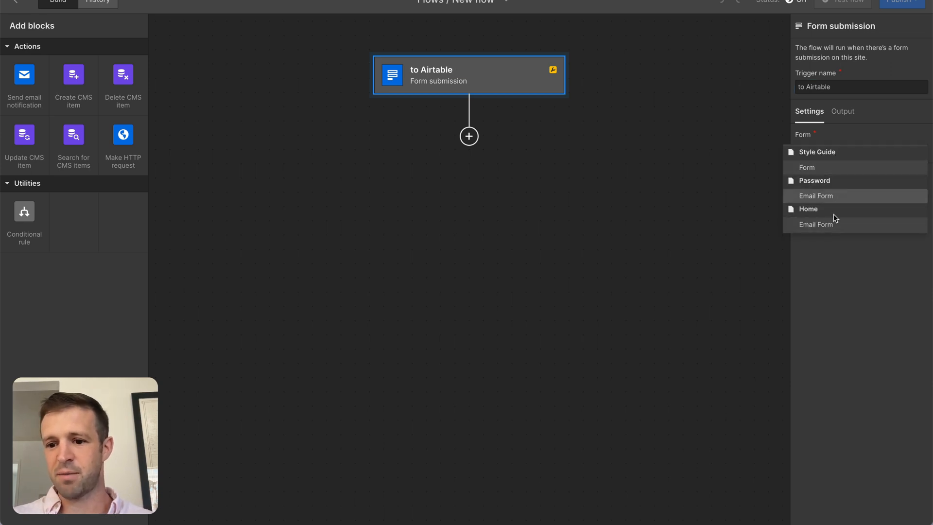
left_click(816, 224)
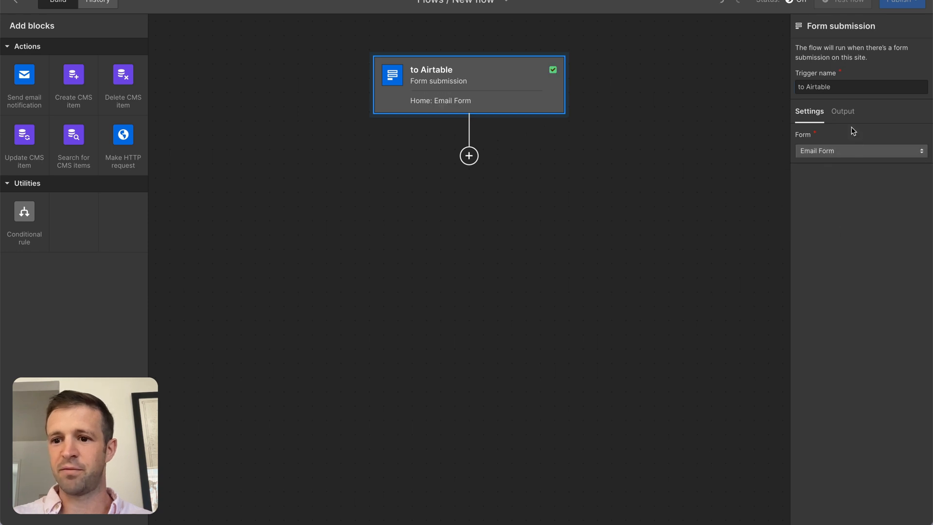
mouse_move(575, 136)
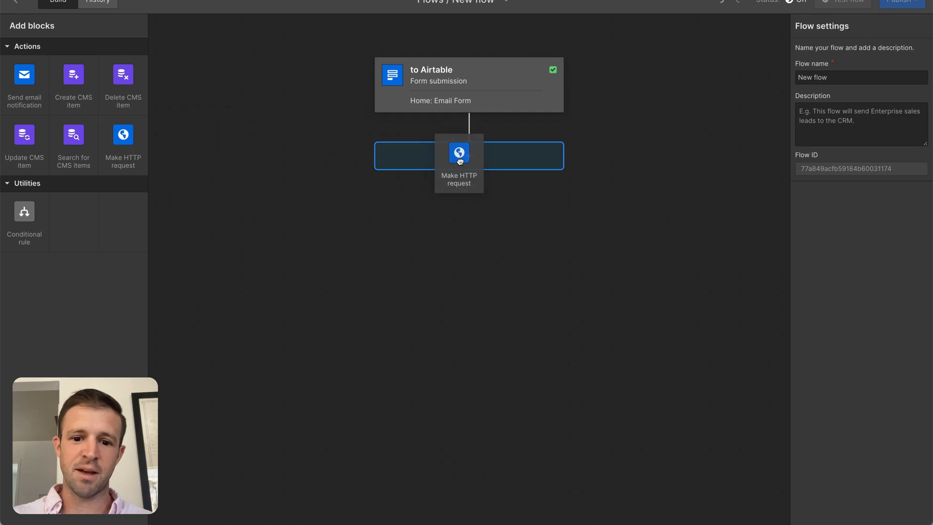
Step: Add a Make HTTP request step after the trigger and name it 'POST to Airtable'
left_click(459, 156)
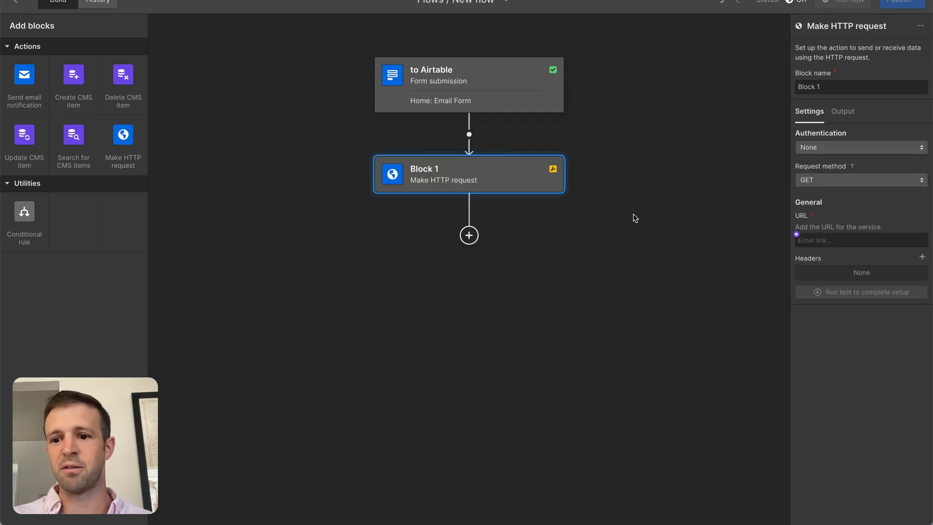
mouse_move(530, 171)
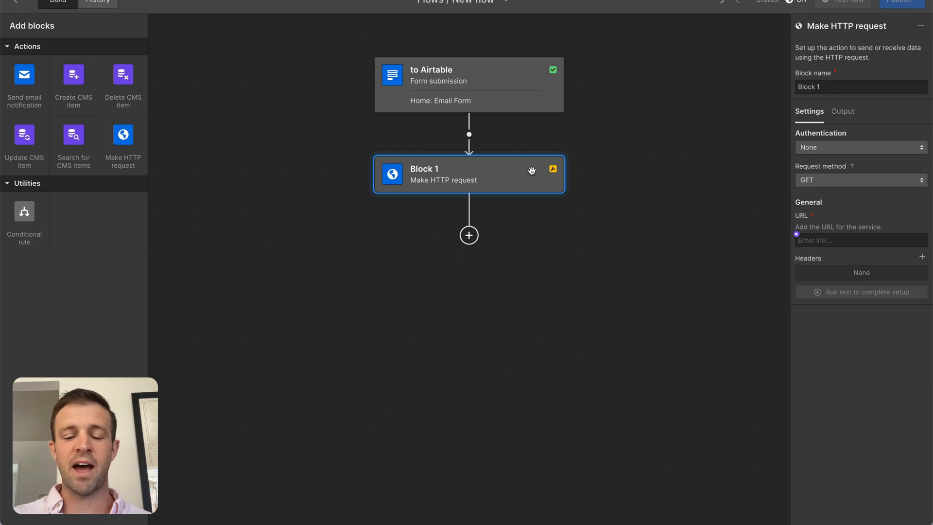
mouse_move(612, 177)
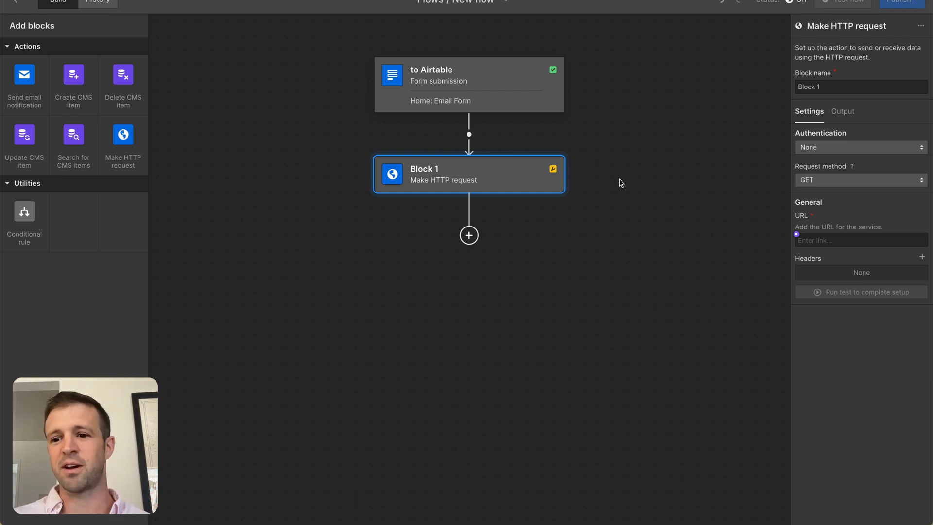
left_click(859, 87)
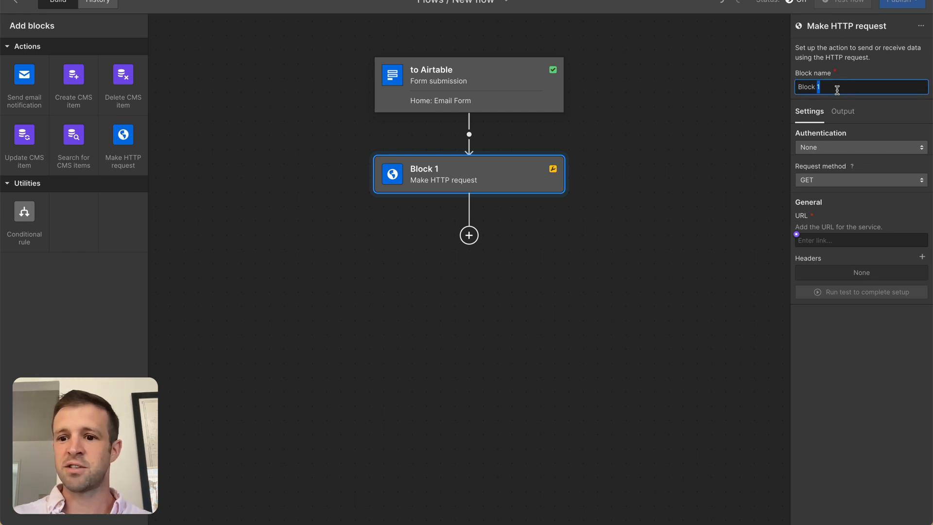
triple_click(832, 86)
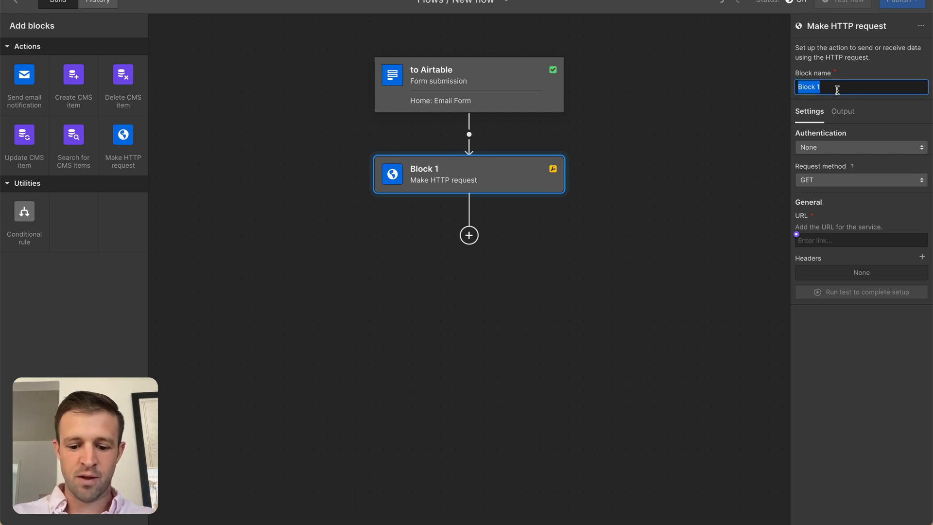
type("POST to Airtable")
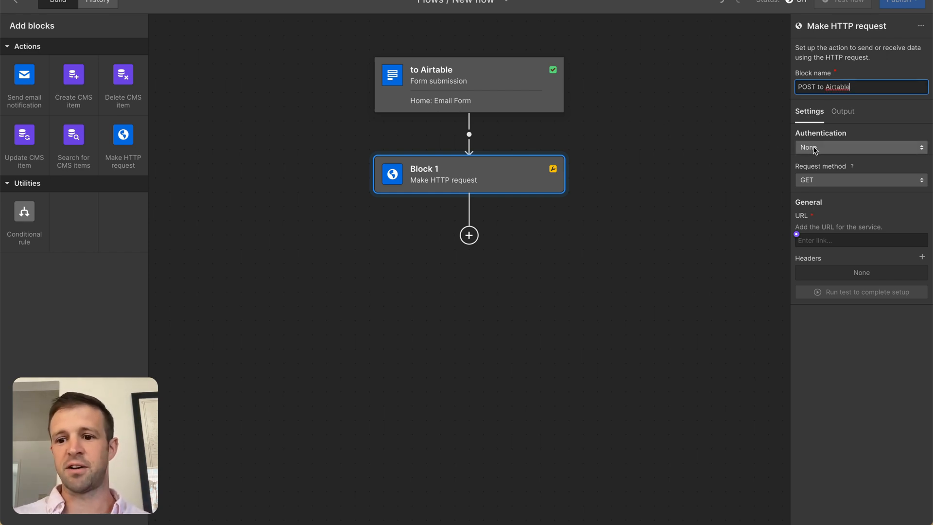
Step: Set the request's authentication to API token, added to the header
left_click(859, 147)
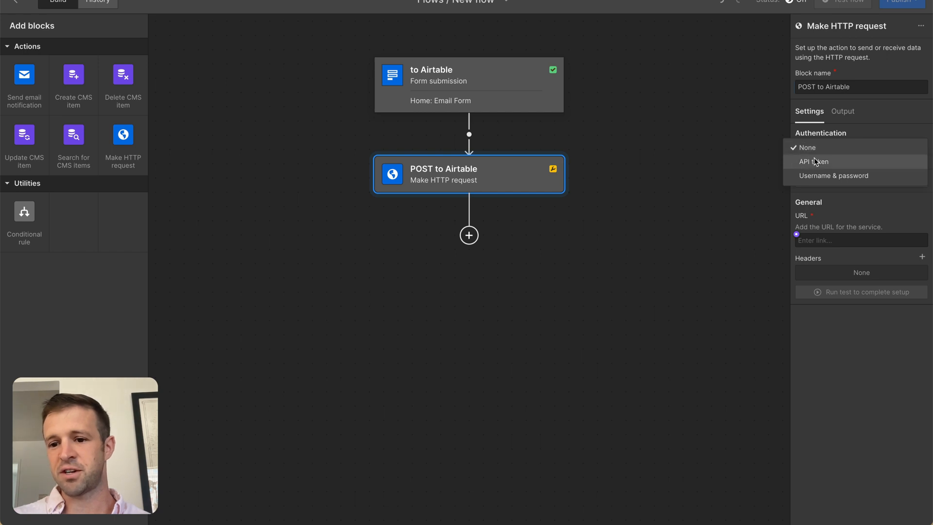
left_click(813, 161)
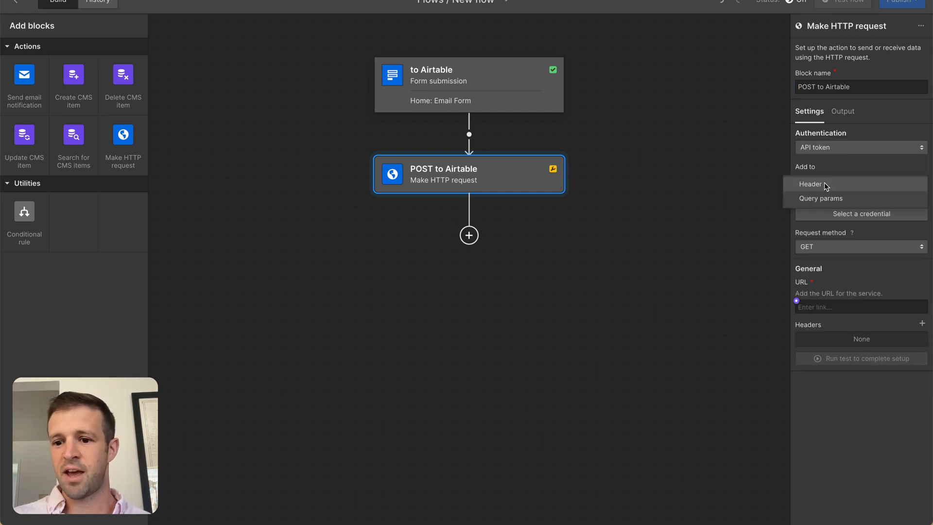
left_click(810, 184)
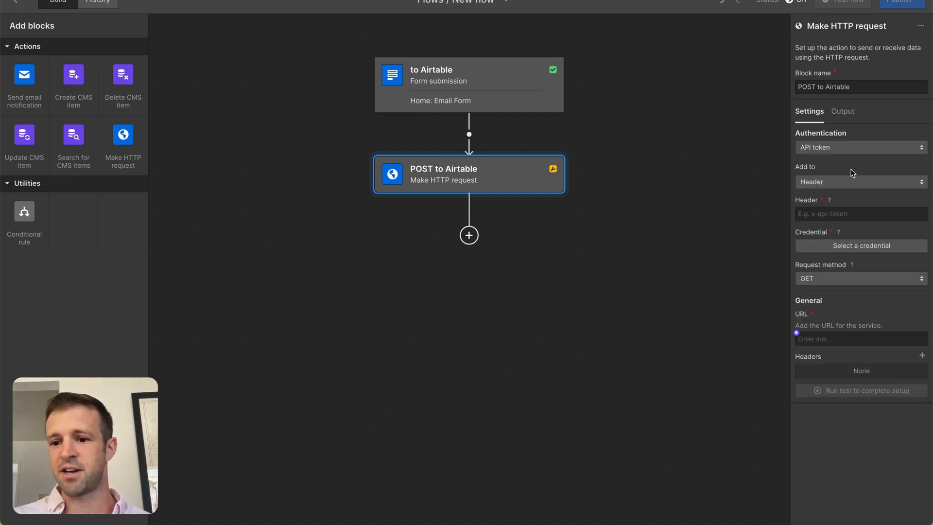
left_click(860, 214)
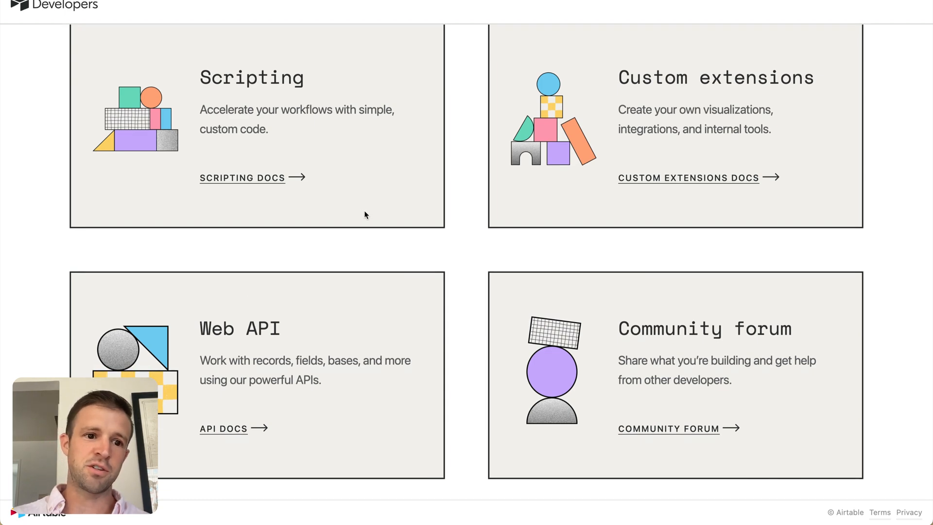
mouse_move(396, 261)
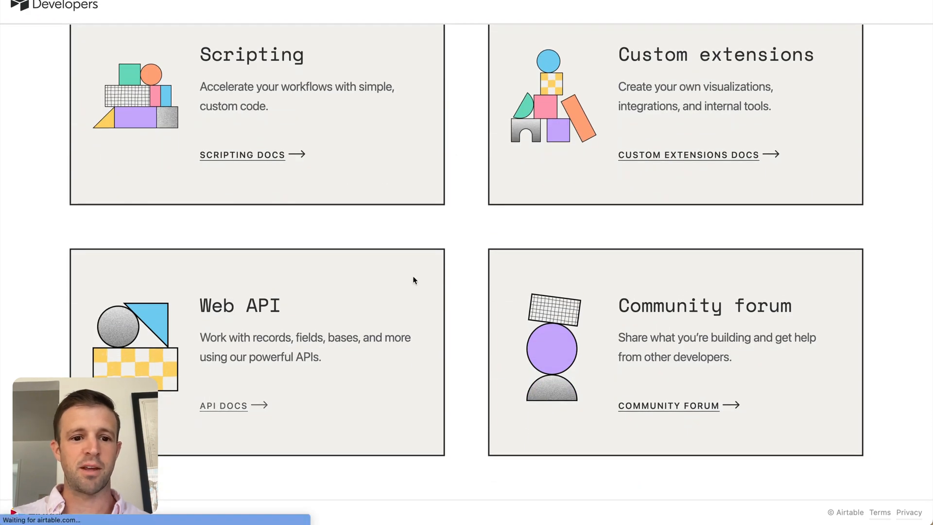
Step: Open the Email Form base's Web API docs and scroll to its Authentication section
left_click(223, 406)
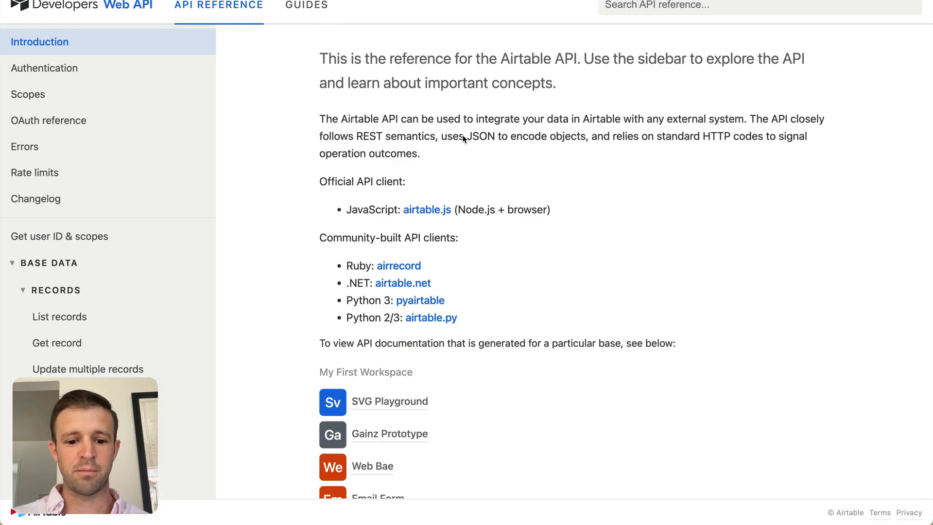
scroll("down", 3)
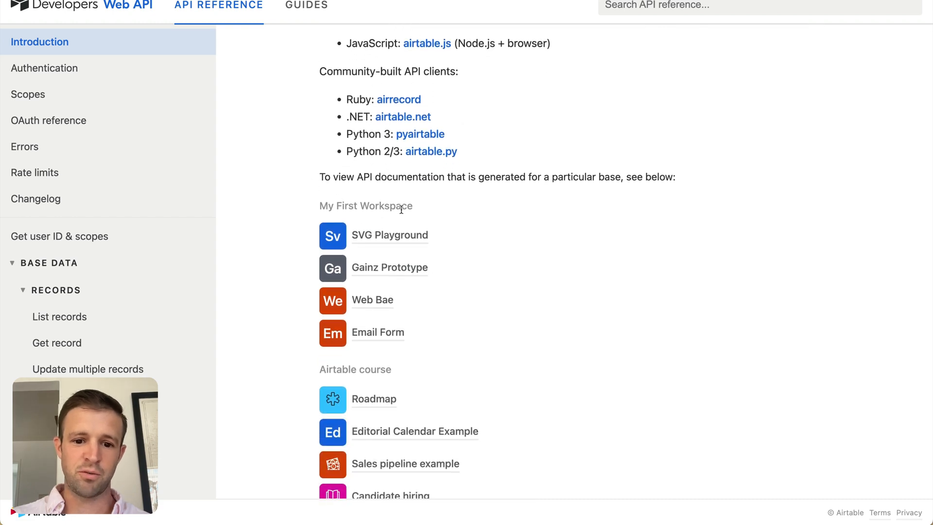
left_click(377, 332)
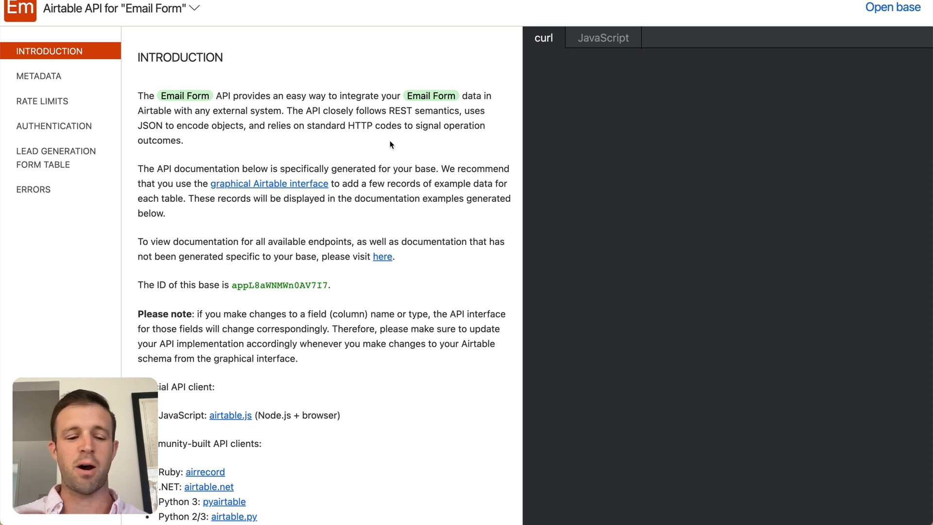
mouse_move(343, 136)
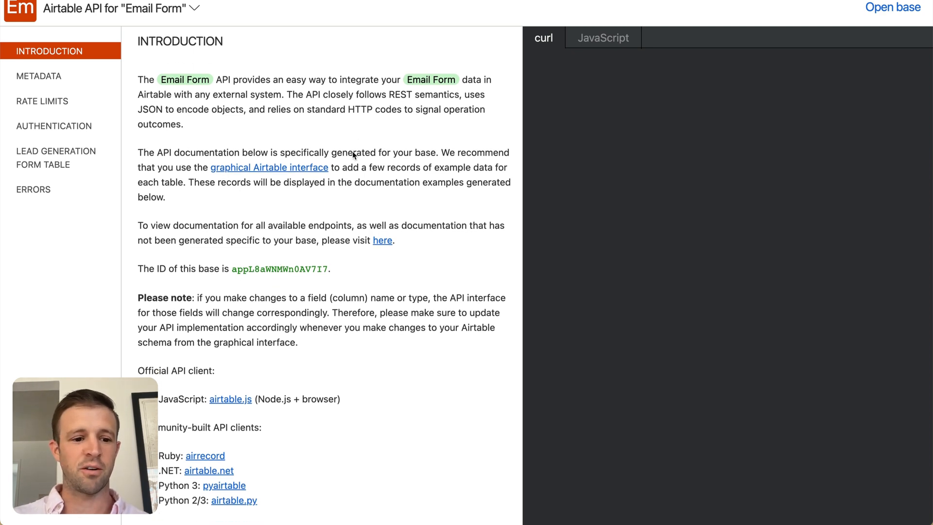
scroll("down", 3)
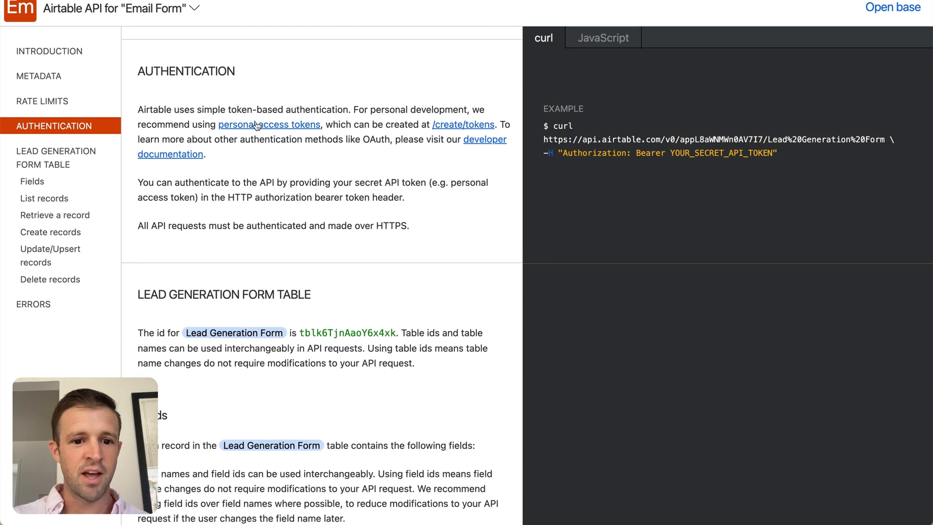
left_click_drag(225, 109, 371, 124)
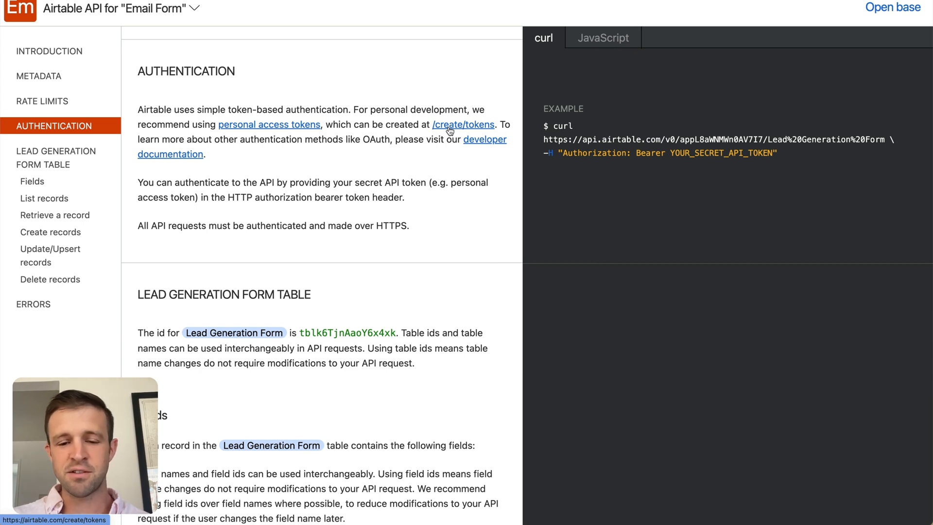
mouse_move(496, 49)
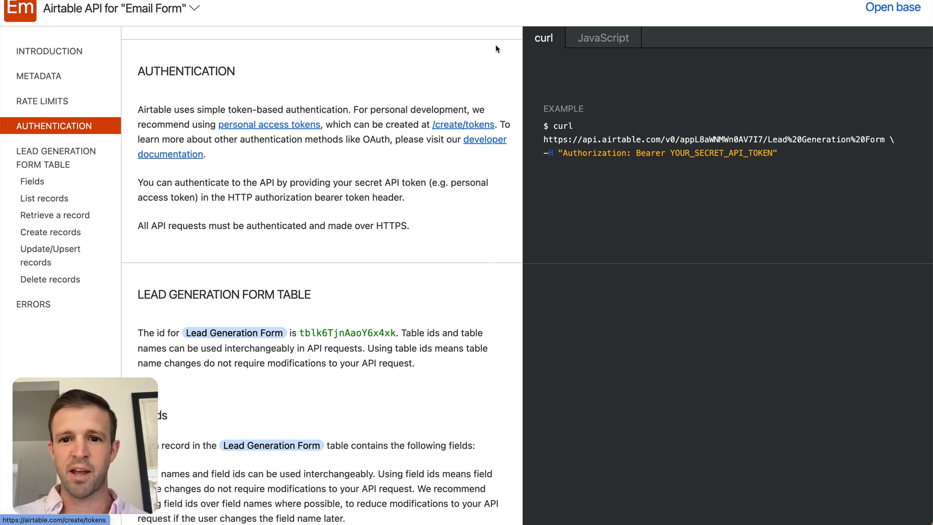
Step: Create token 'webflow to airtable demo' with data.records:write scope on the Email Form base
left_click(268, 124)
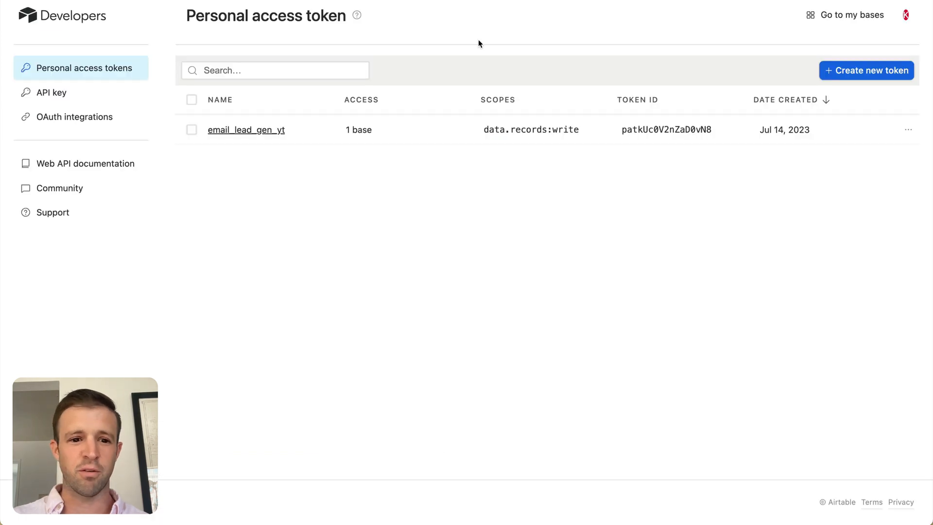
mouse_move(371, 131)
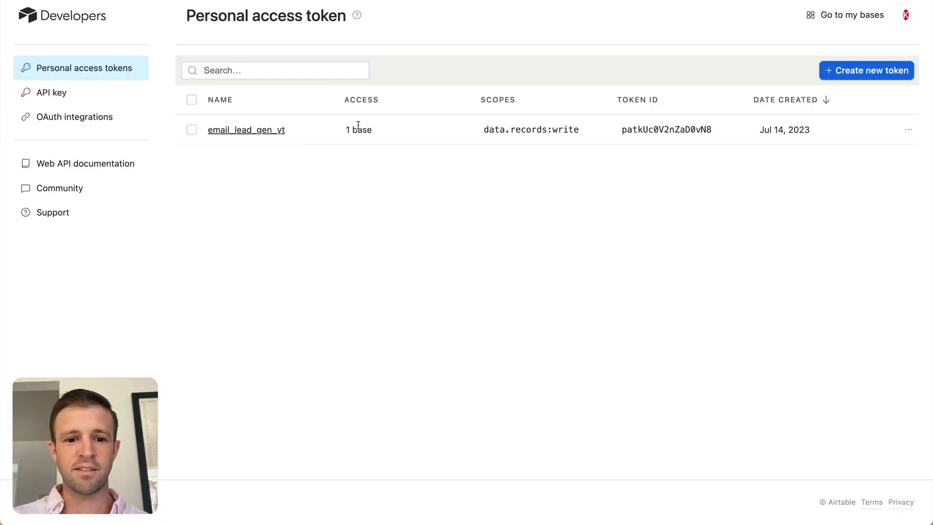
mouse_move(811, 162)
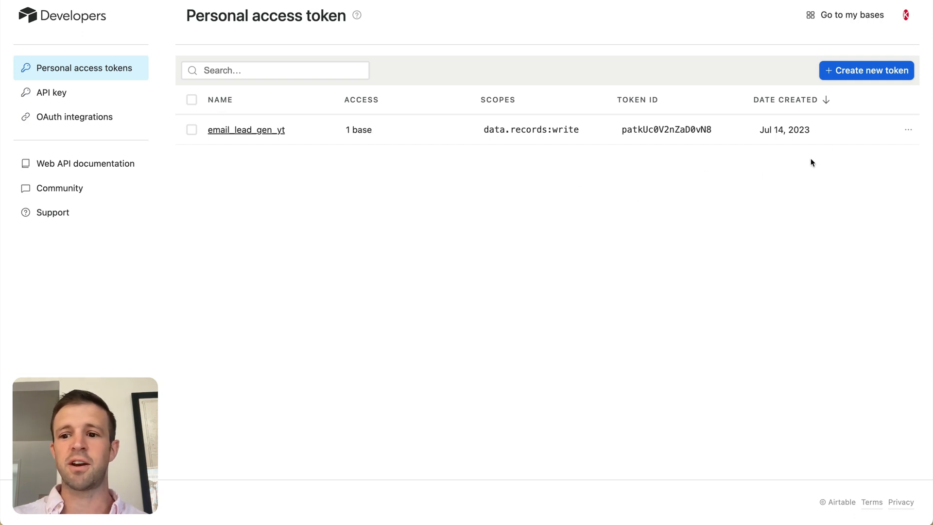
left_click(866, 70)
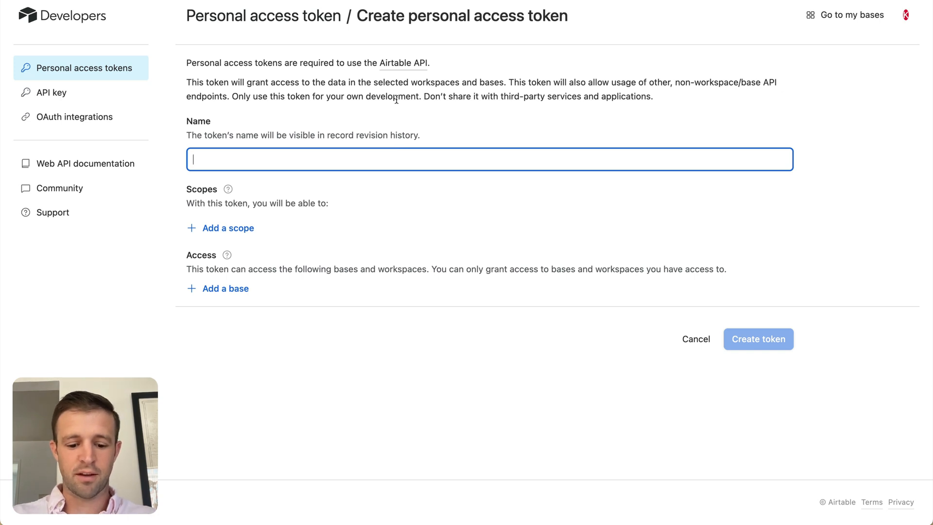
type("webflow to a")
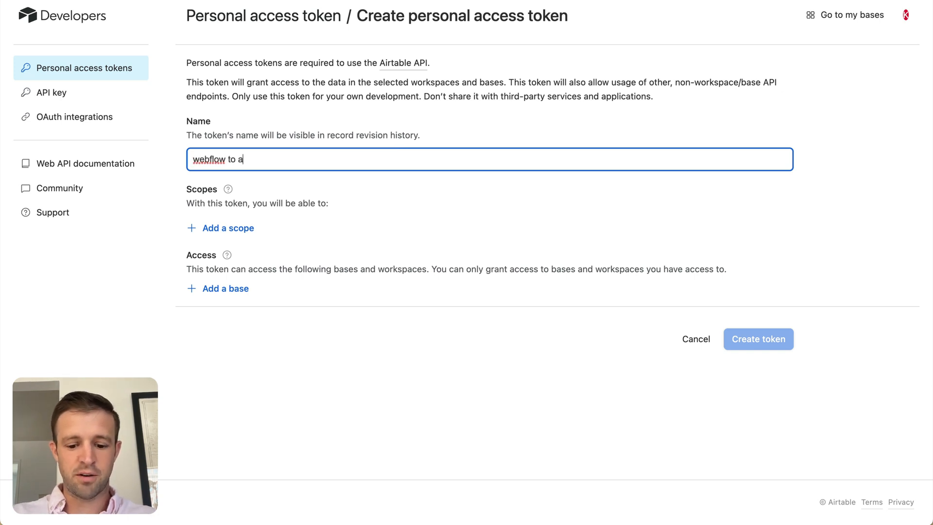
type("irtable demo")
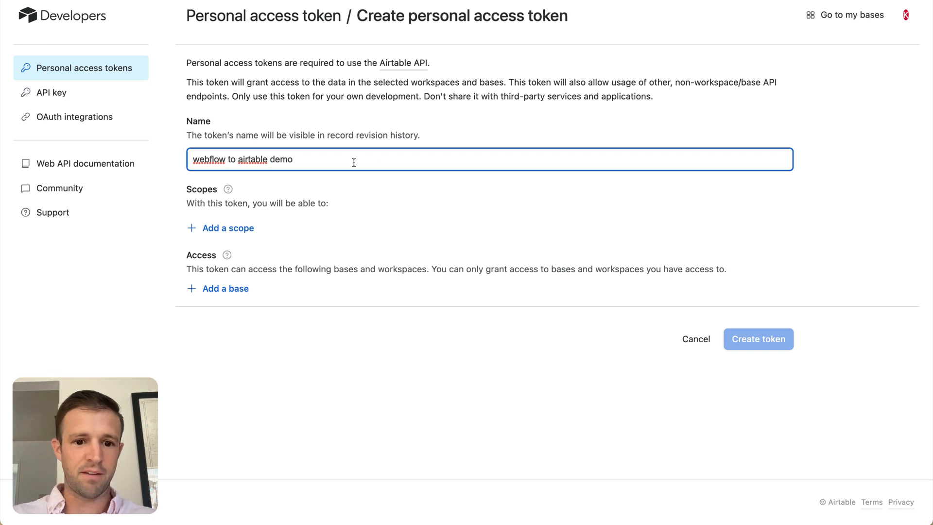
left_click(228, 228)
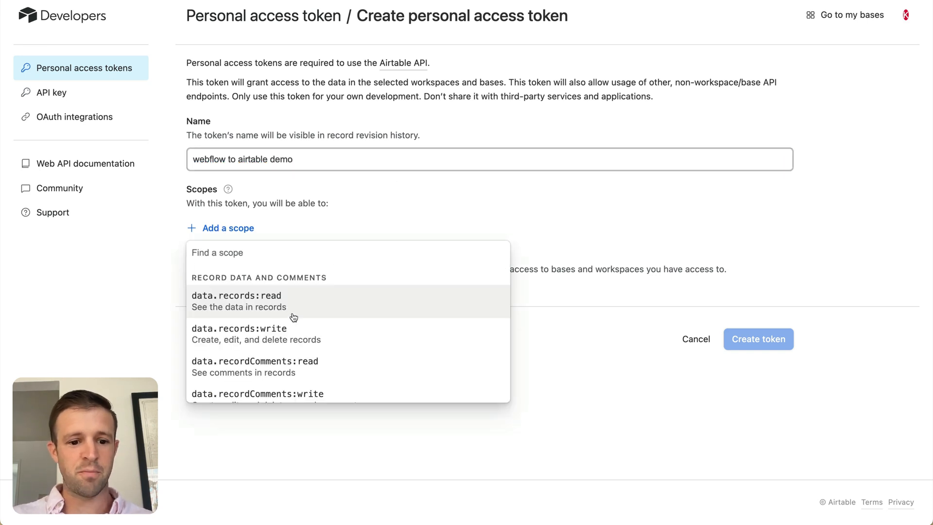
mouse_move(260, 334)
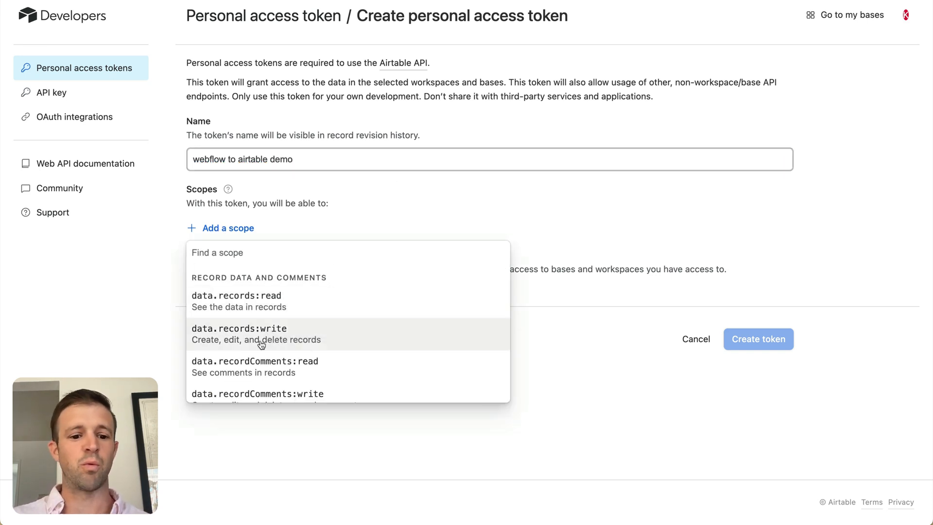
mouse_move(278, 334)
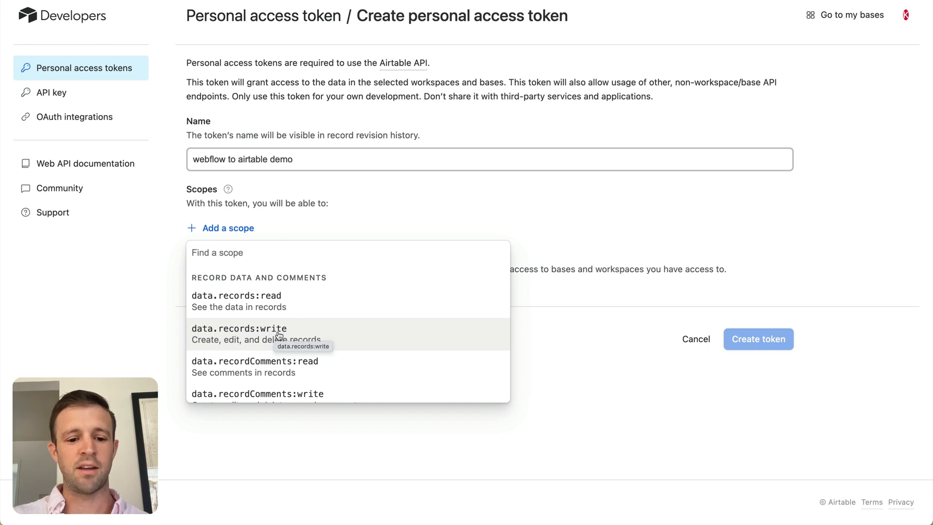
mouse_move(290, 332)
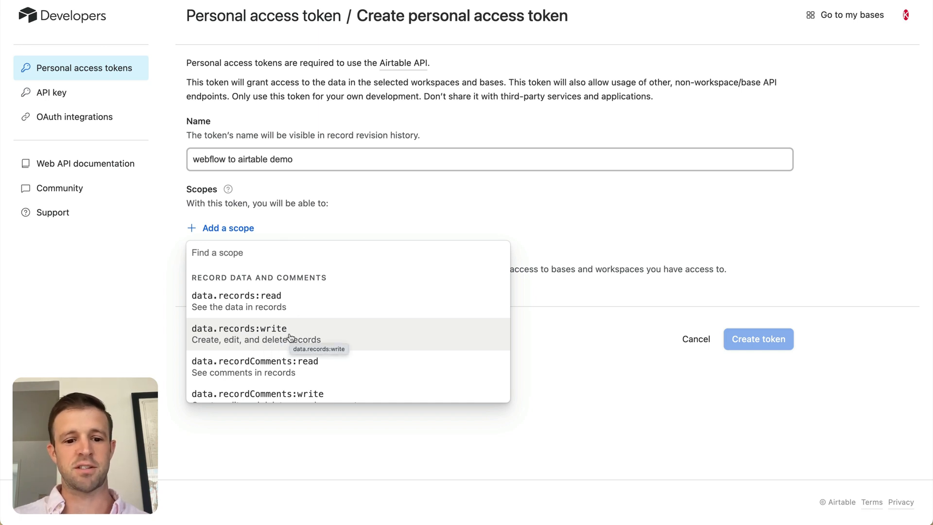
left_click(239, 328)
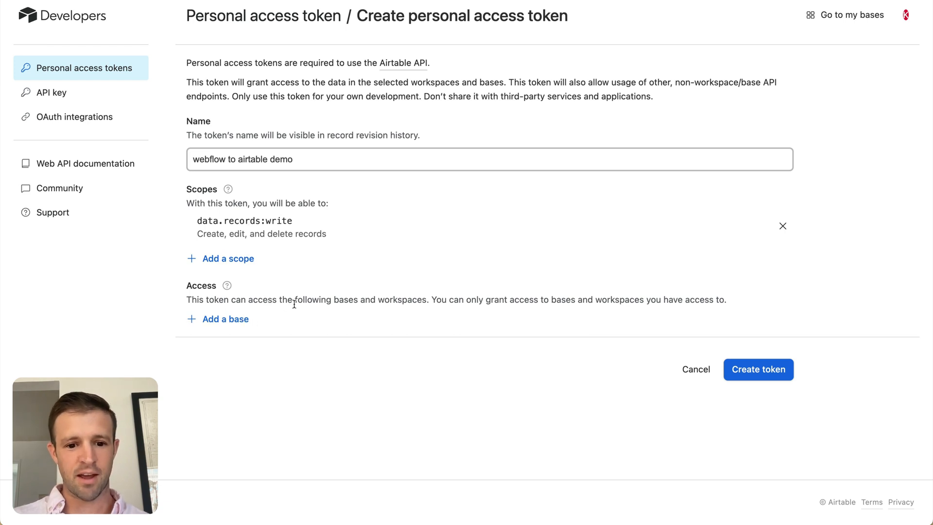
mouse_move(225, 319)
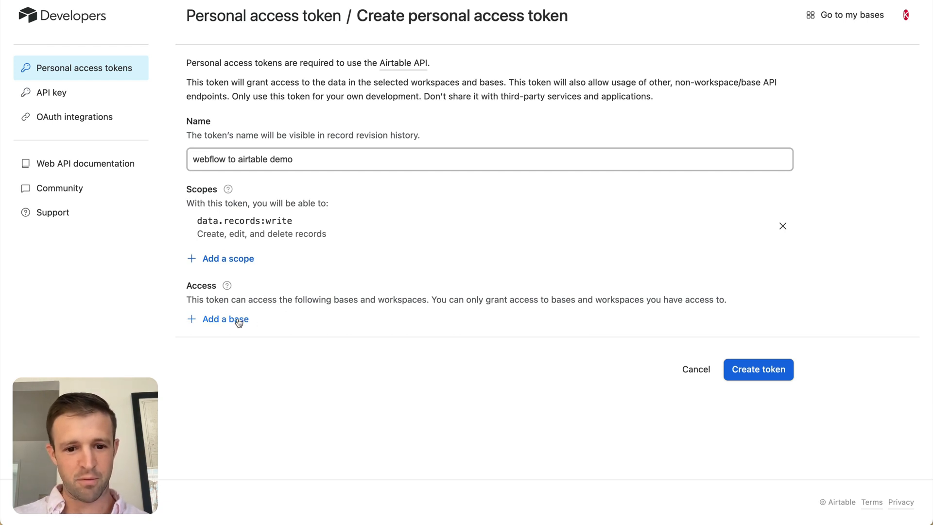
left_click(225, 319)
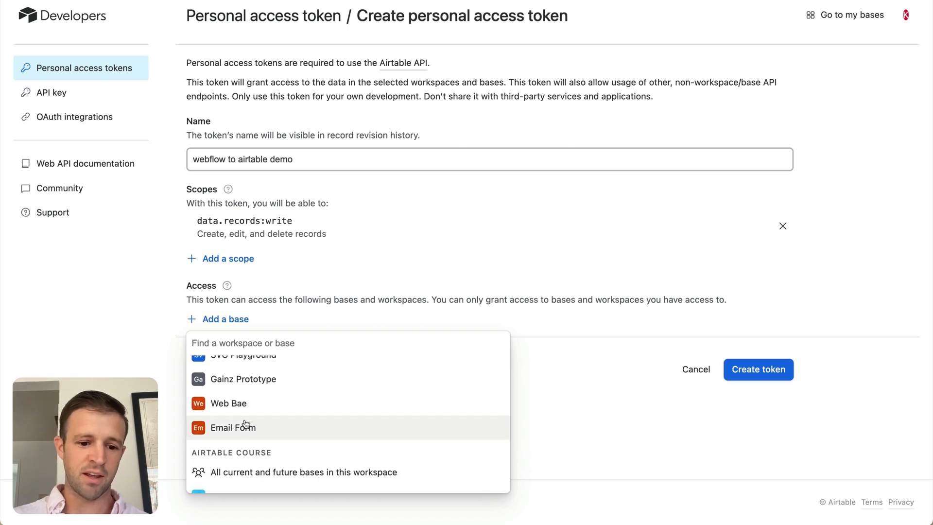
left_click(232, 427)
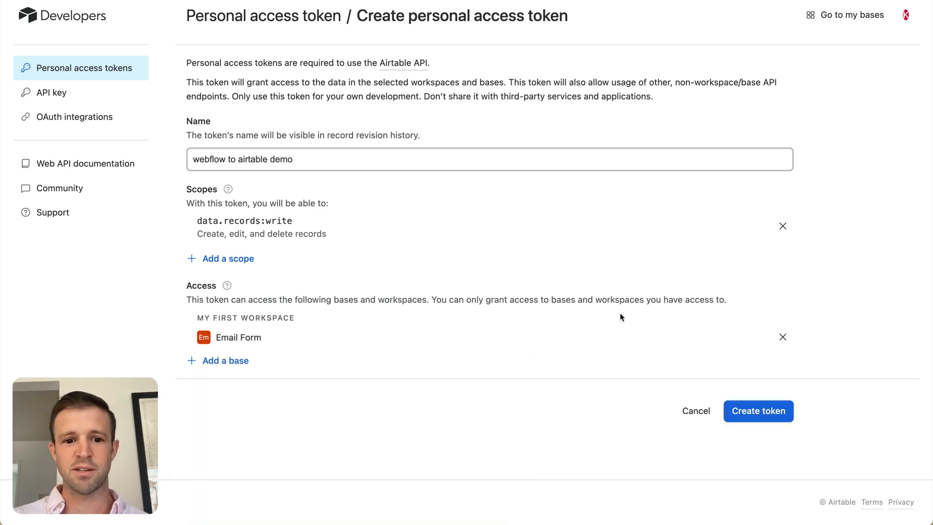
left_click(758, 411)
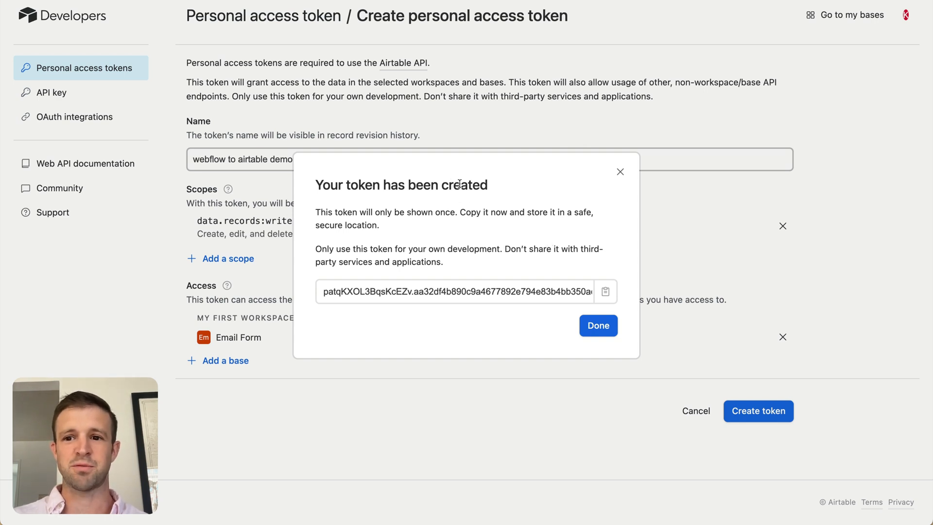
mouse_move(379, 158)
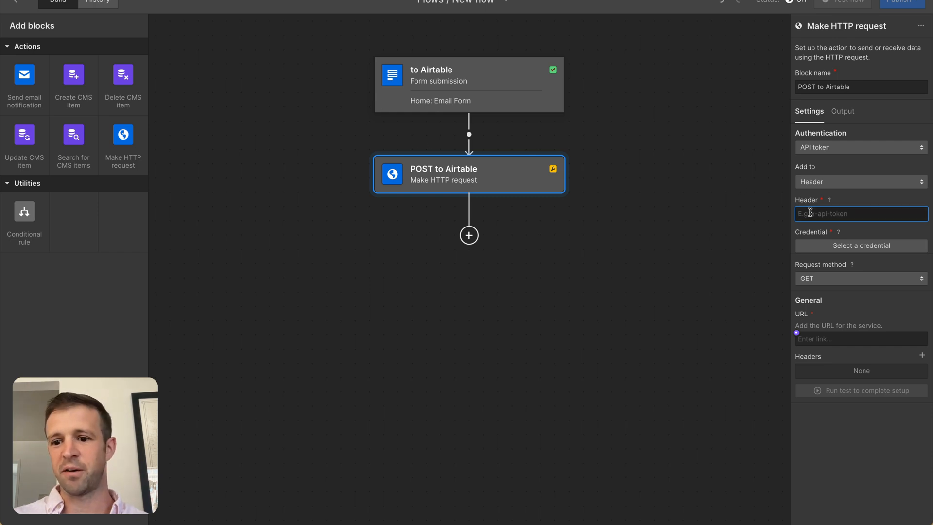
mouse_move(590, 88)
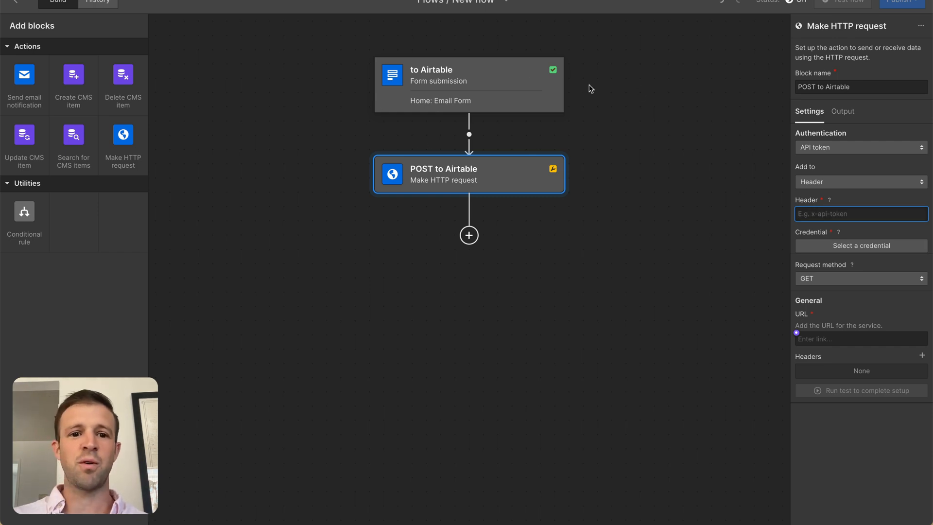
mouse_move(491, 31)
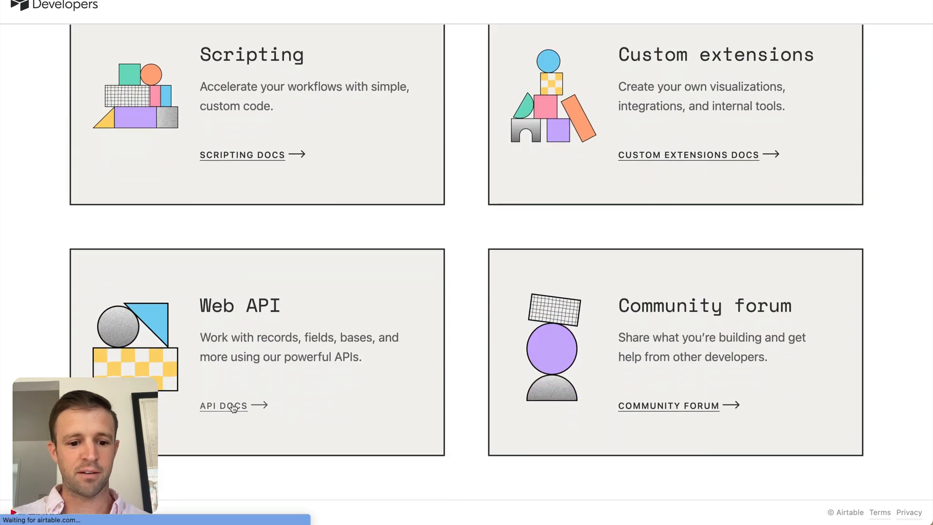
Step: Reopen the Email Form API docs and highlight 'Authorization' in the curl example header
left_click(223, 405)
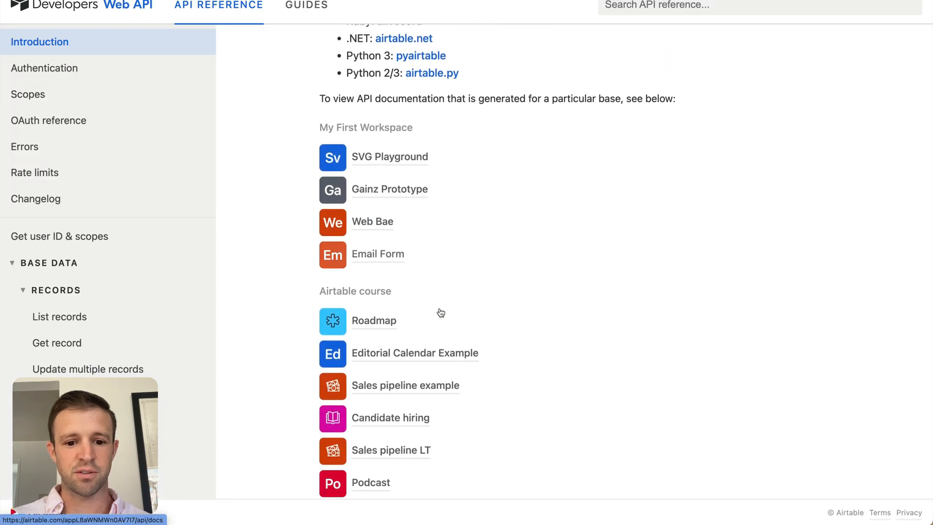
mouse_move(378, 254)
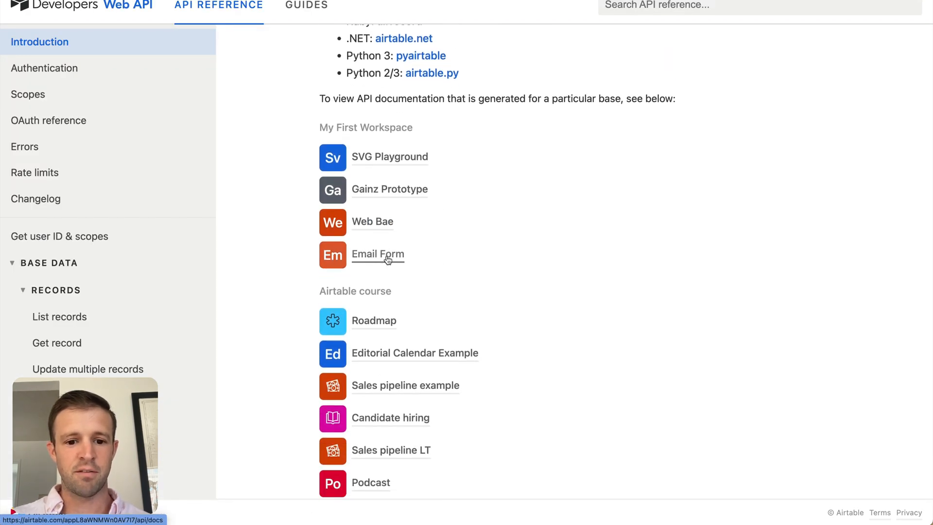
left_click(377, 254)
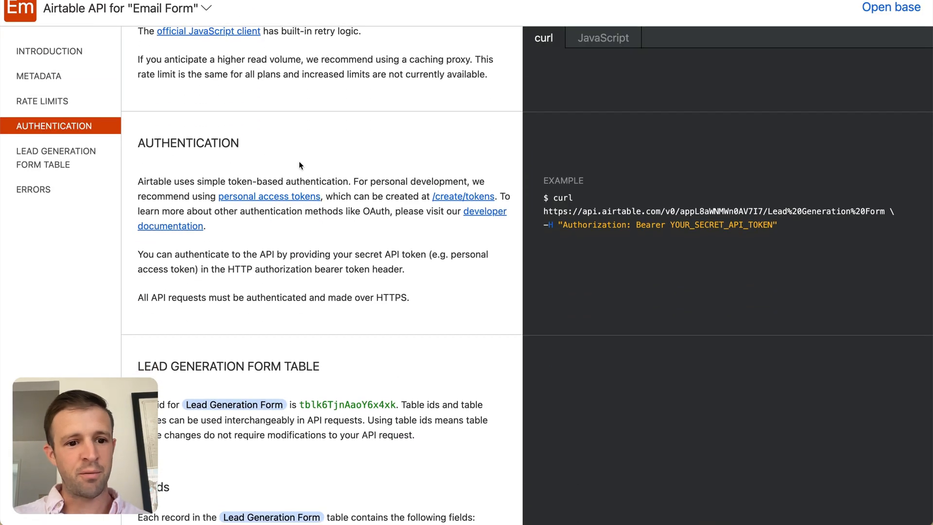
mouse_move(602, 225)
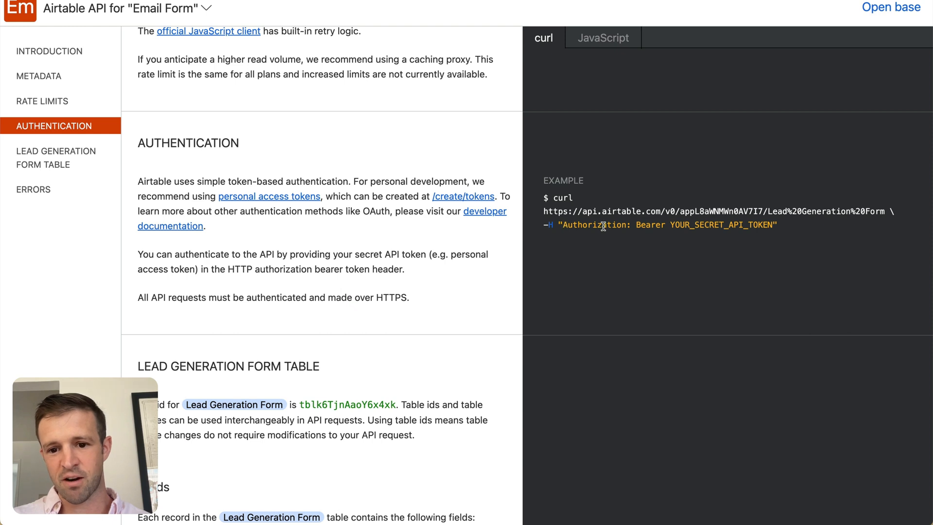
double_click(594, 225)
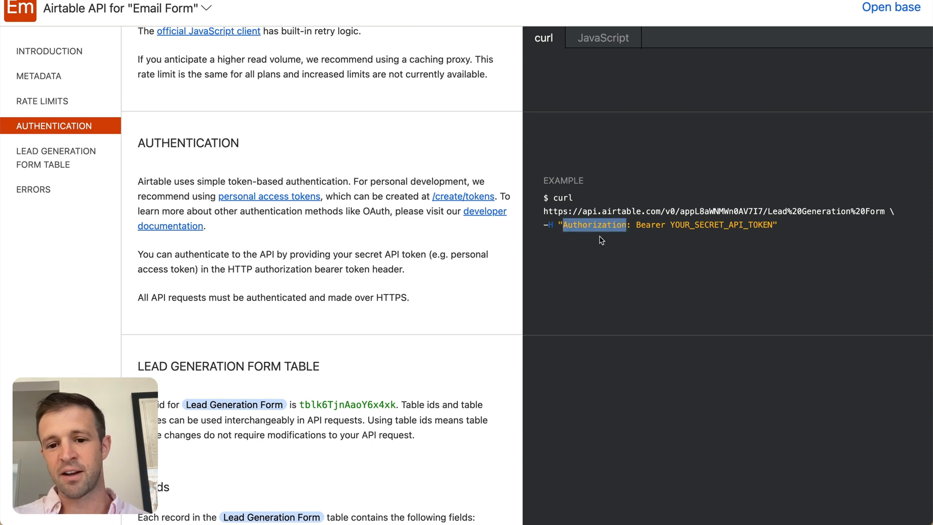
mouse_move(546, 64)
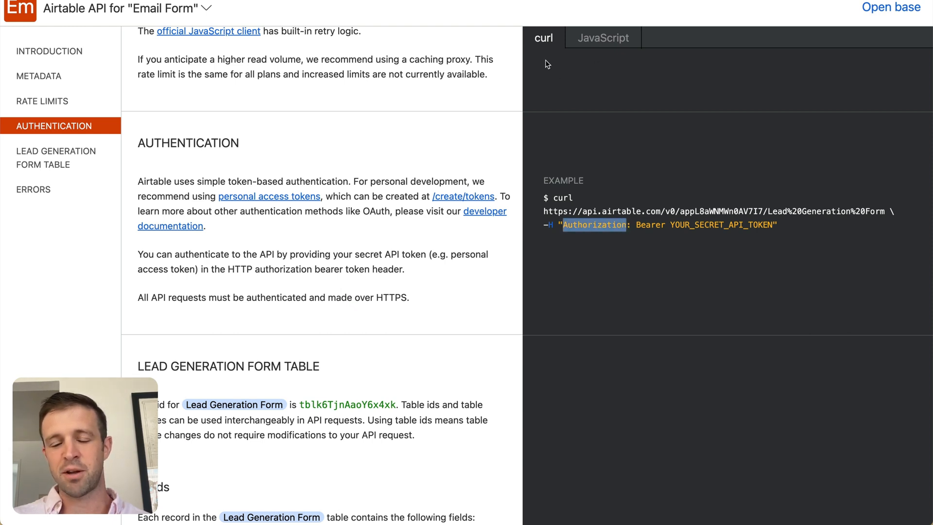
mouse_move(609, 42)
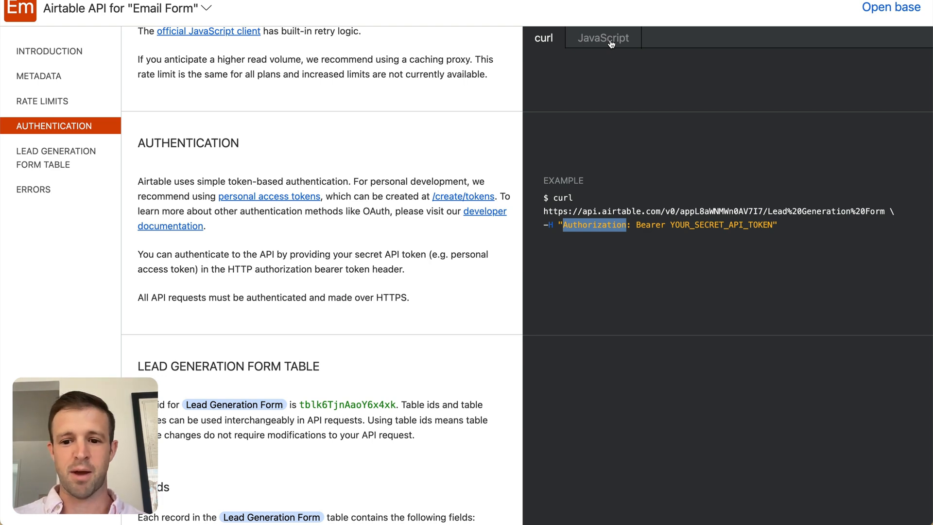
mouse_move(588, 224)
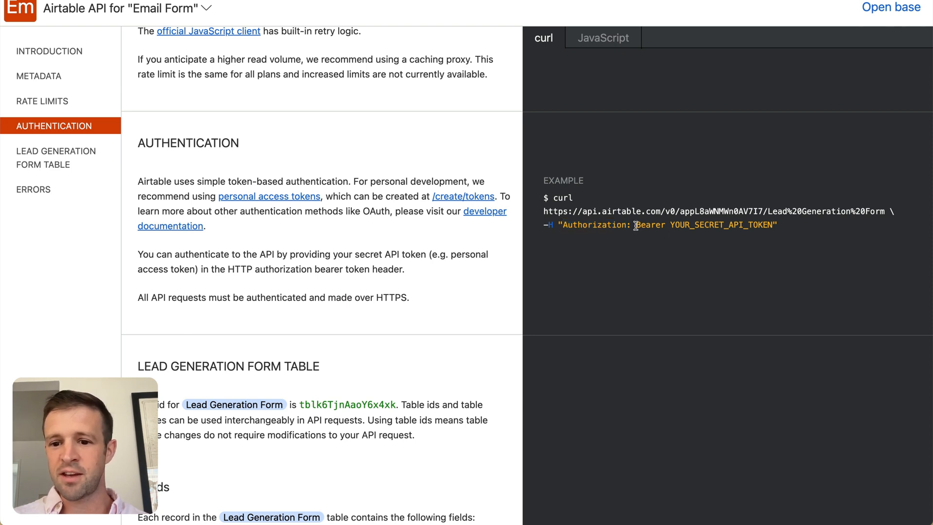
mouse_move(670, 227)
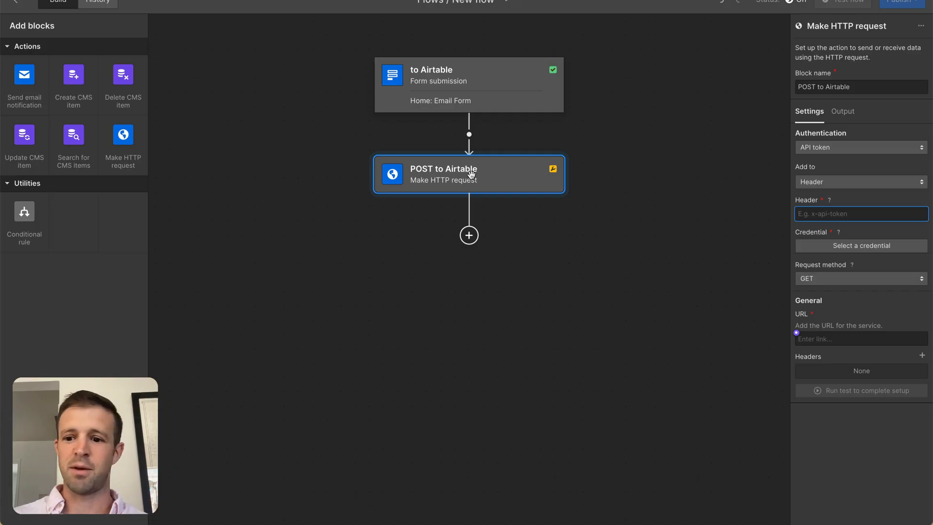
Step: Enter 'Authorization' as the HTTP request's header name and view available credentials
type("Auth")
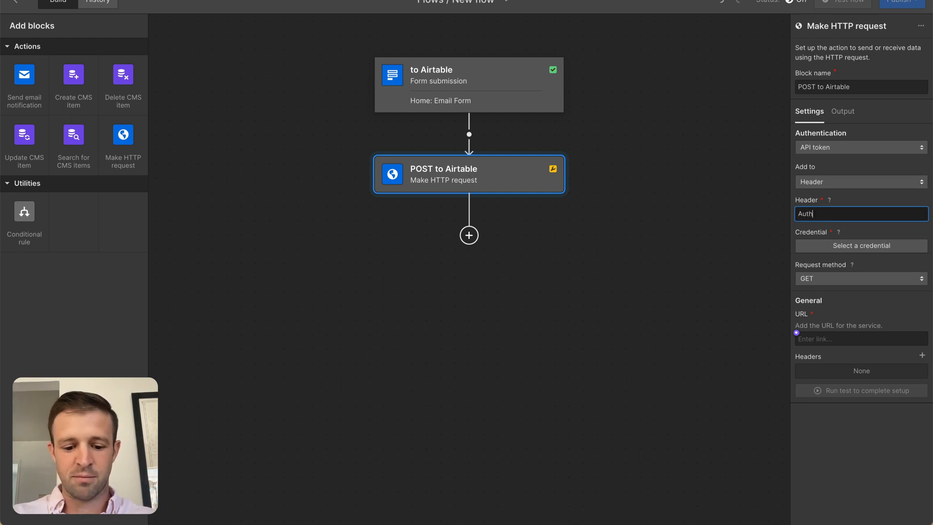
type("orization")
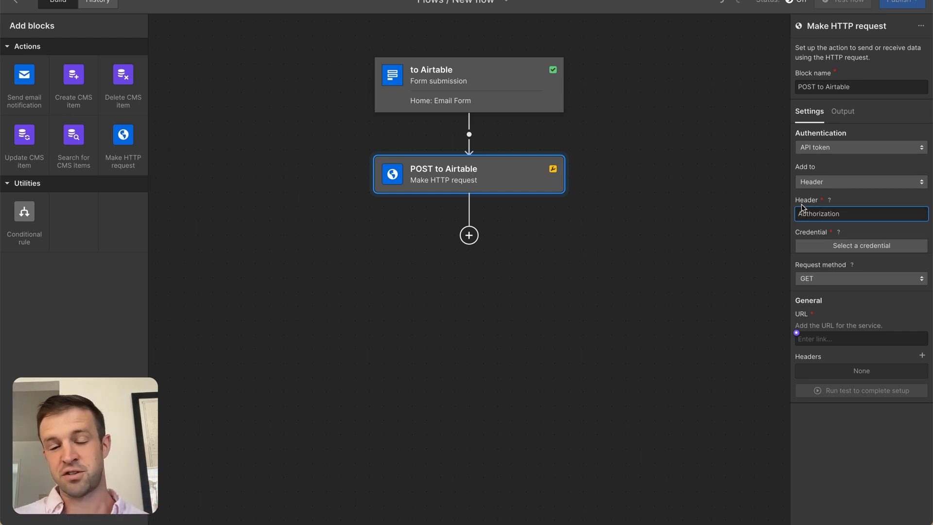
left_click(859, 245)
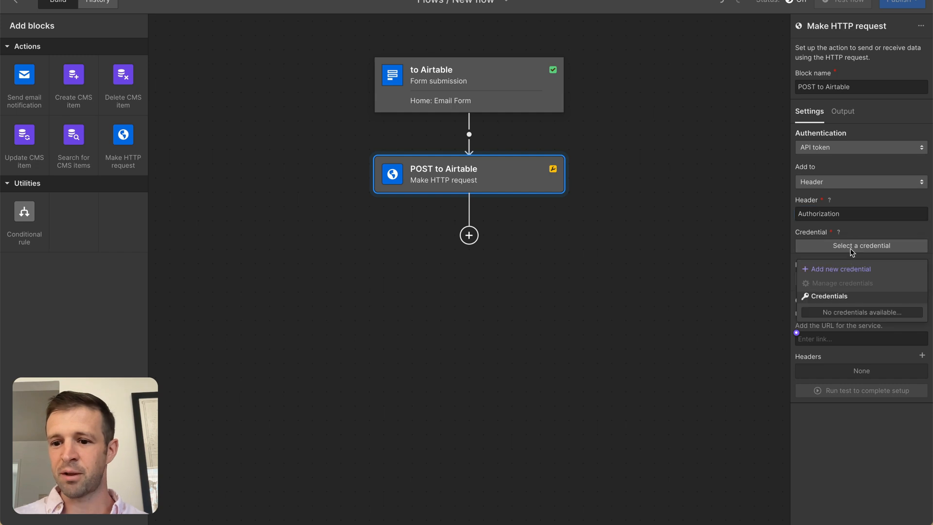
Step: Create the 'Airtable PAT' credential holding the Bearer-prefixed Airtable API token
left_click(839, 269)
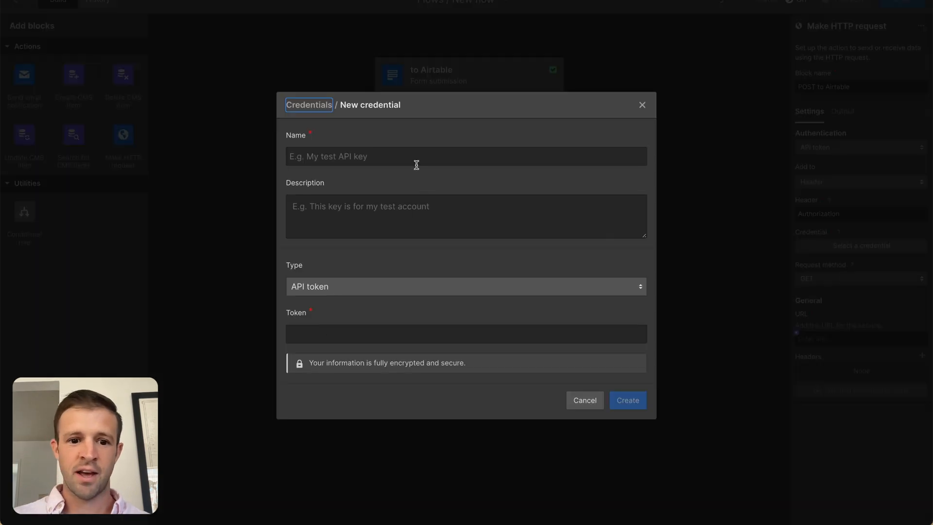
type("Airtable PA")
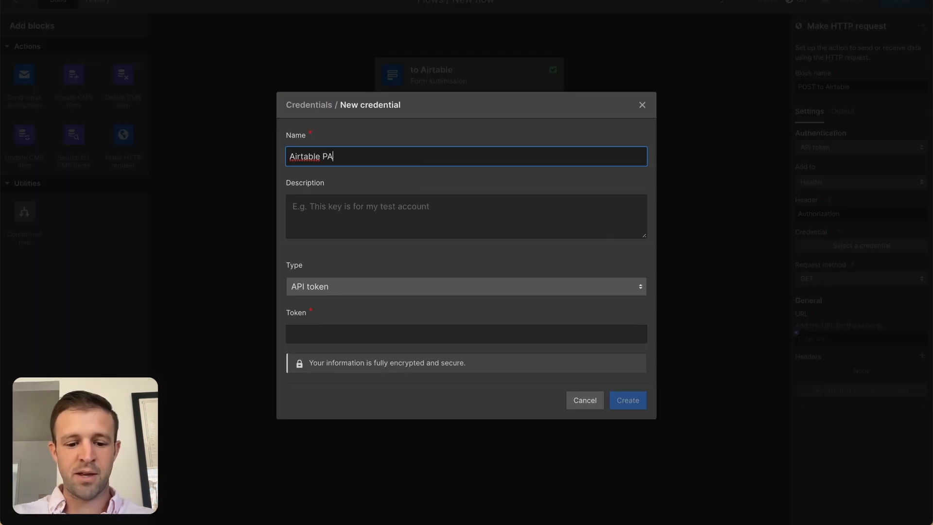
type("T")
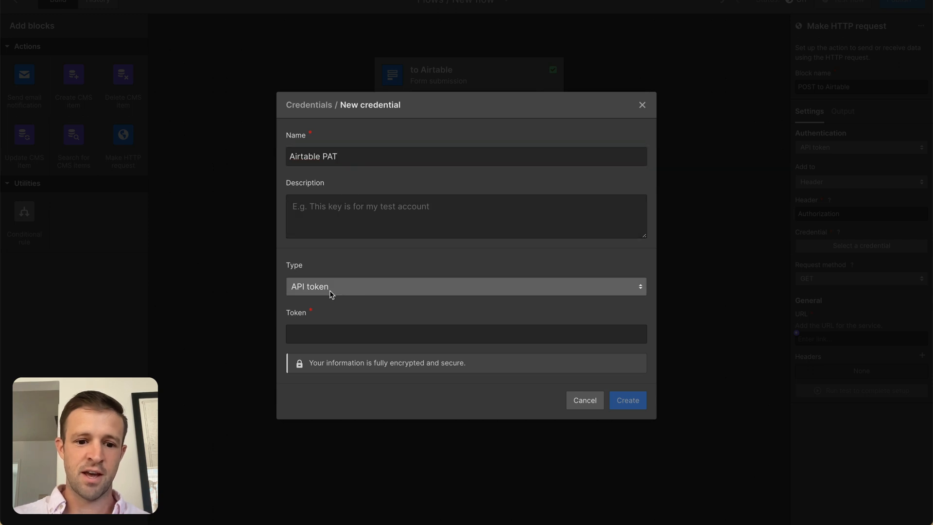
left_click(466, 334)
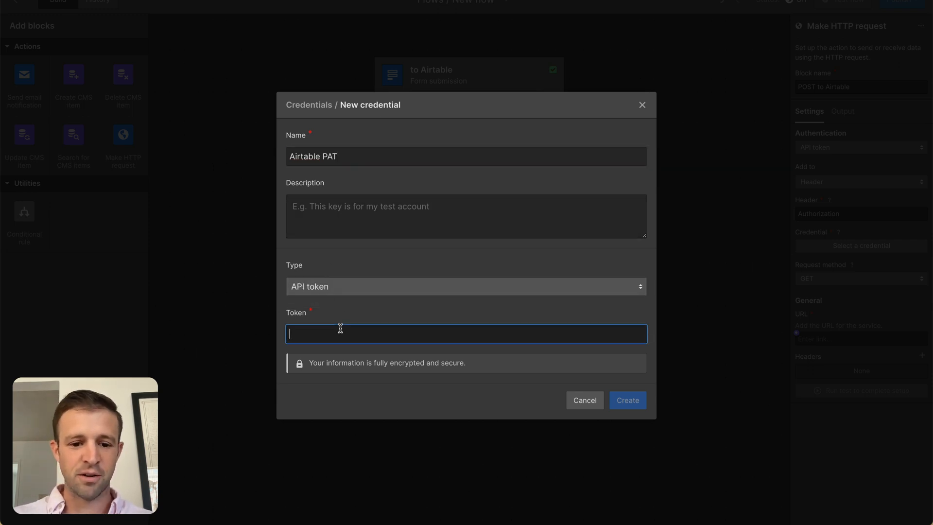
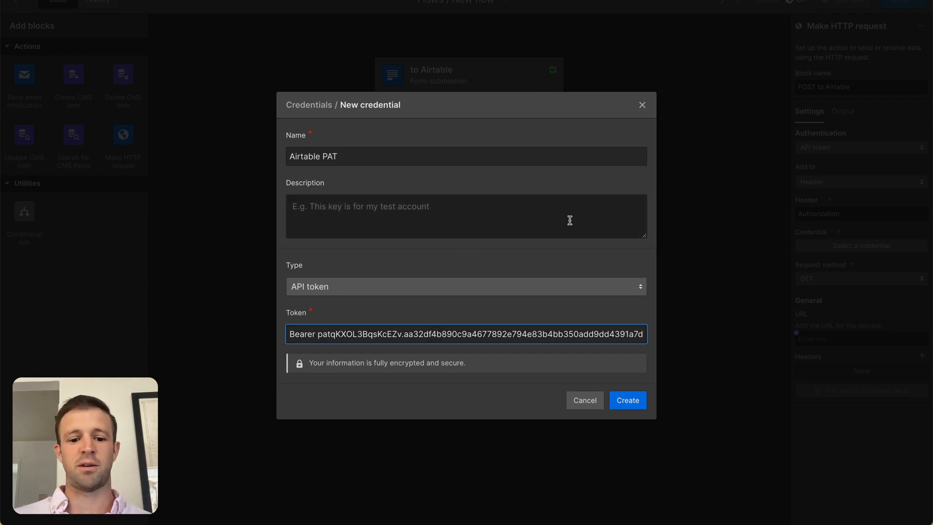
left_click(627, 400)
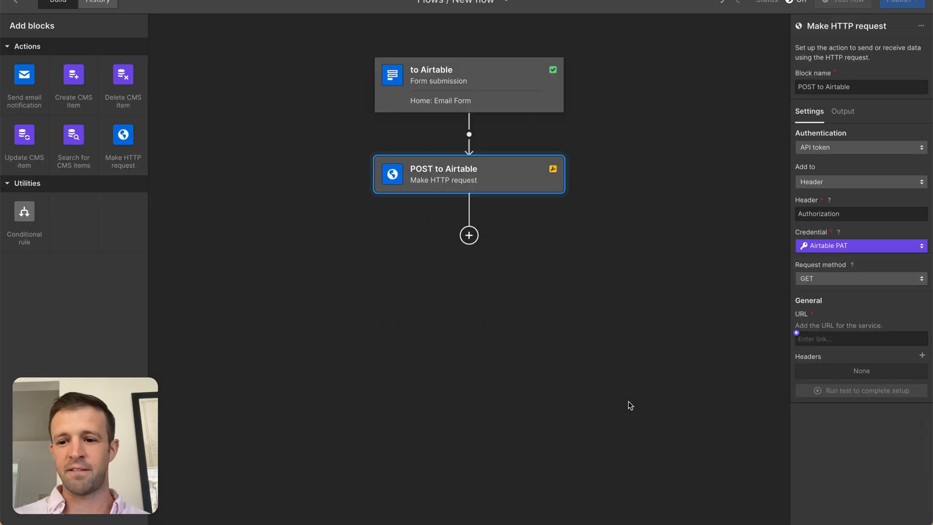
mouse_move(838, 278)
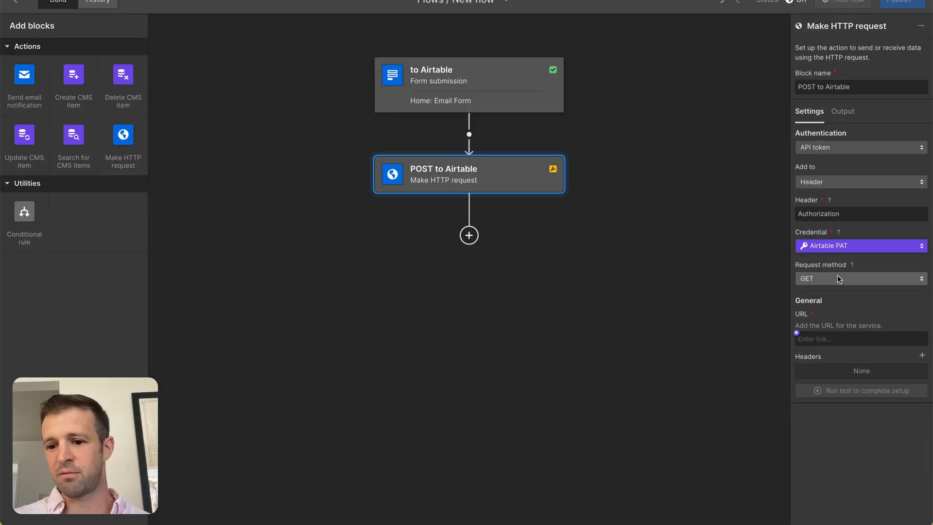
left_click(861, 278)
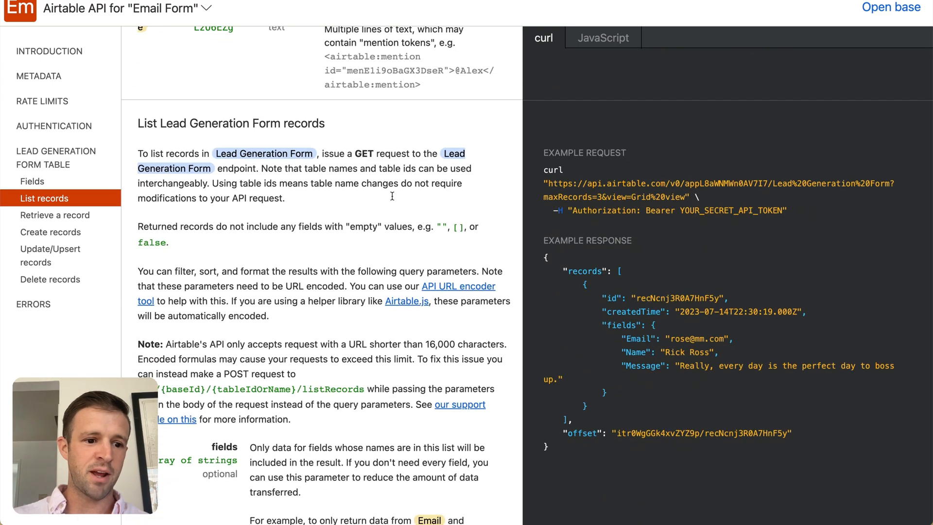
Step: Jump to the Create records docs and select the endpoint URL in the curl example
left_click(50, 231)
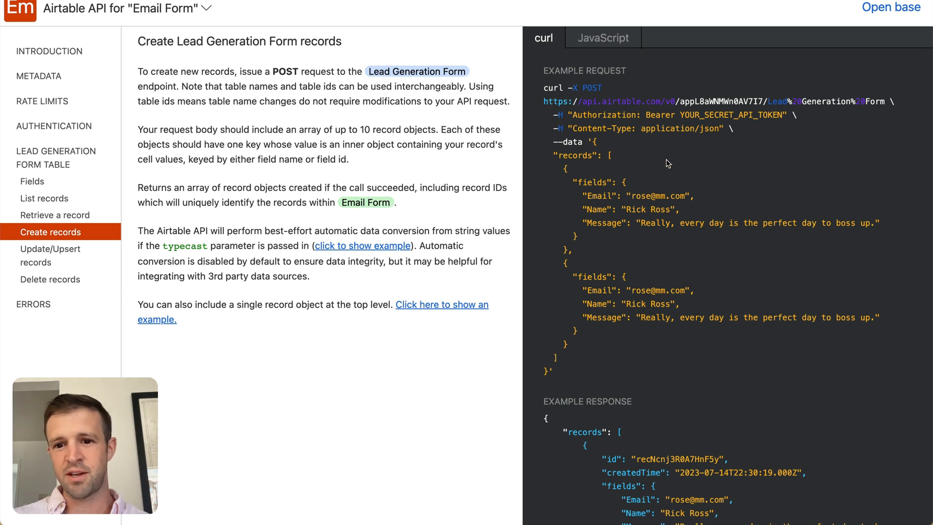
mouse_move(569, 111)
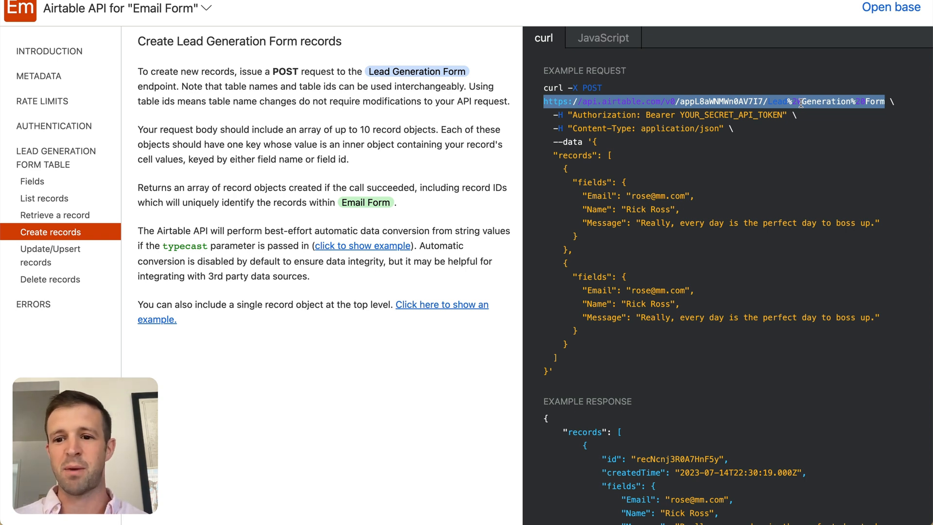
left_click(713, 101)
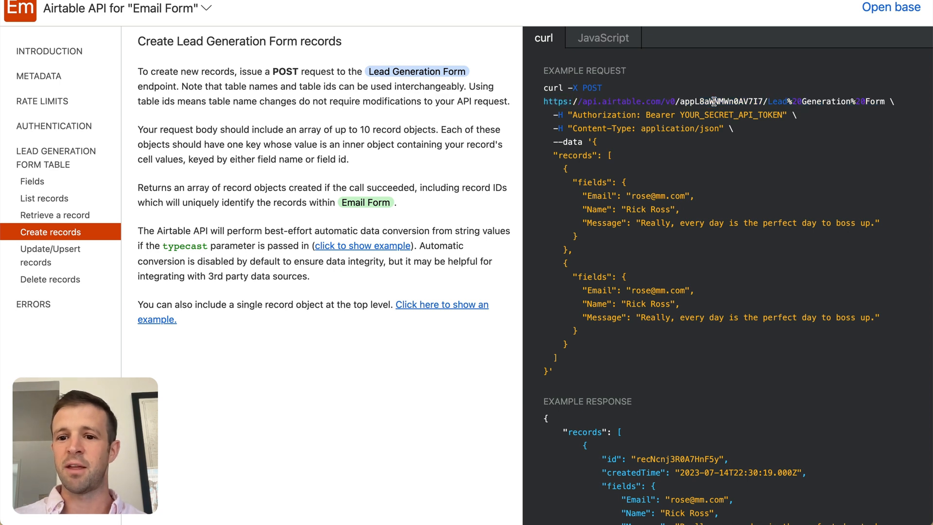
mouse_move(542, 101)
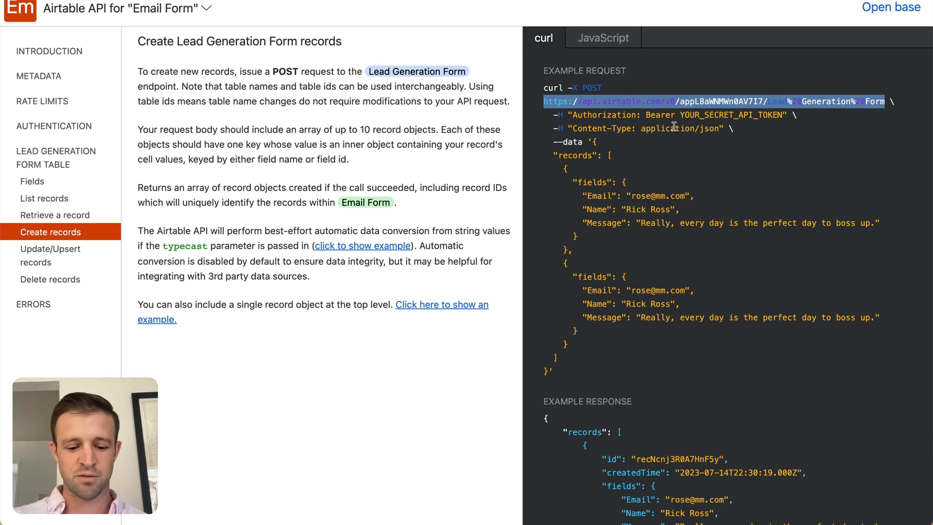
mouse_move(592, 80)
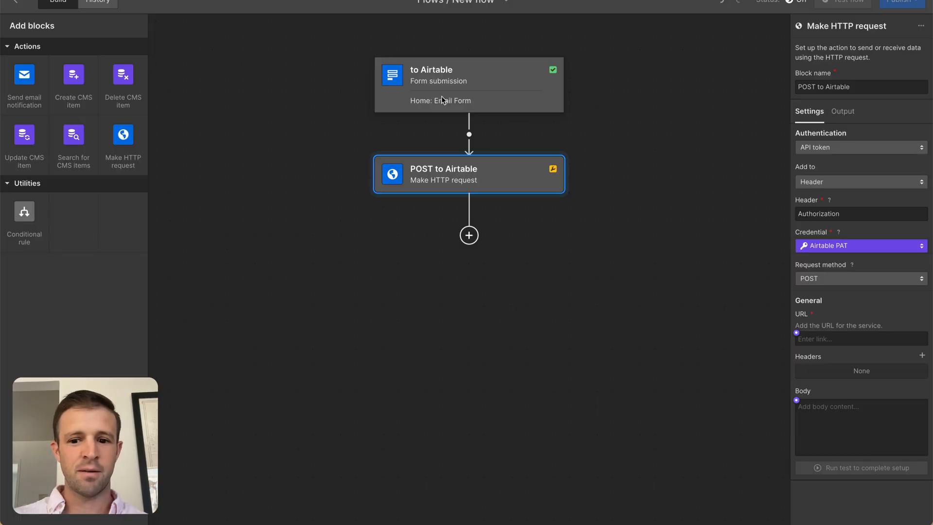
left_click(860, 338)
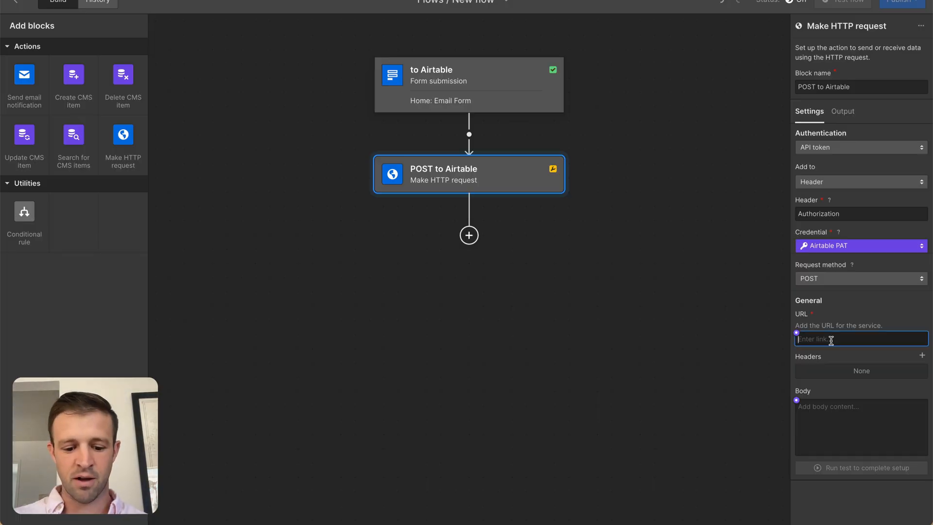
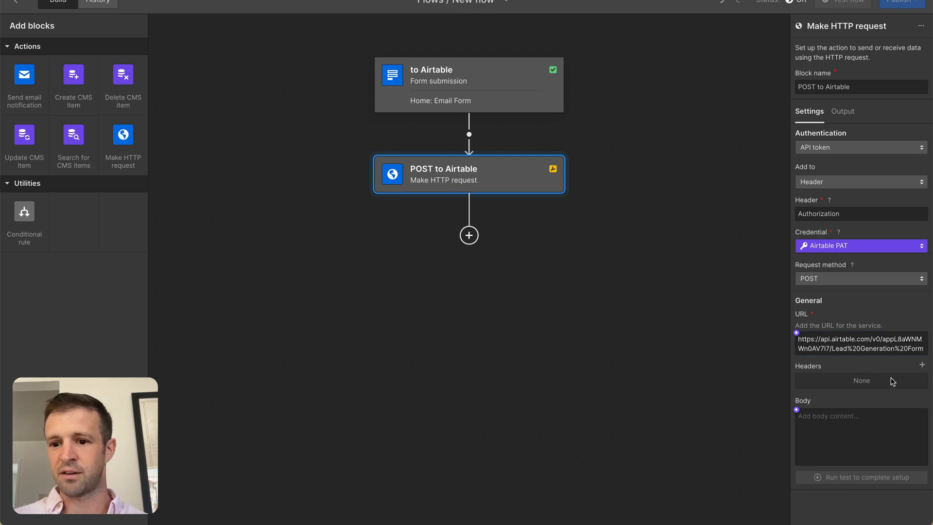
mouse_move(666, 97)
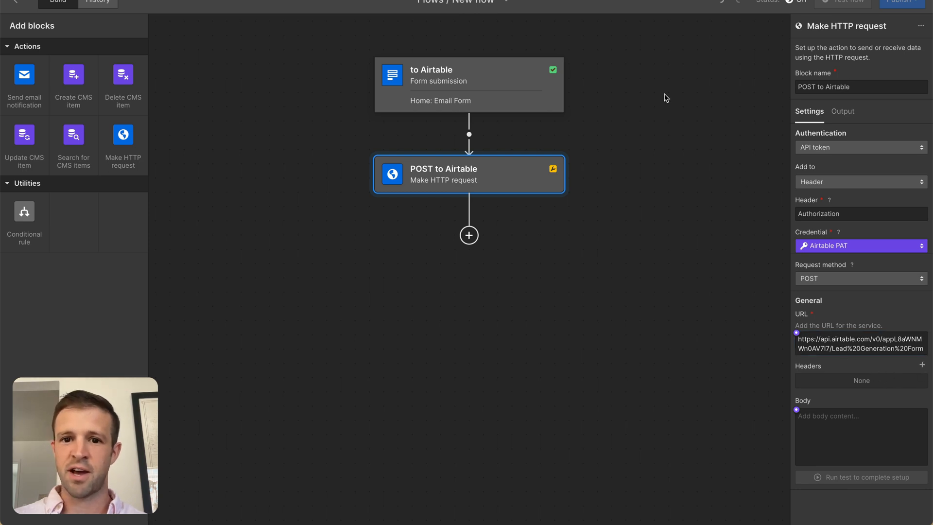
left_click(860, 436)
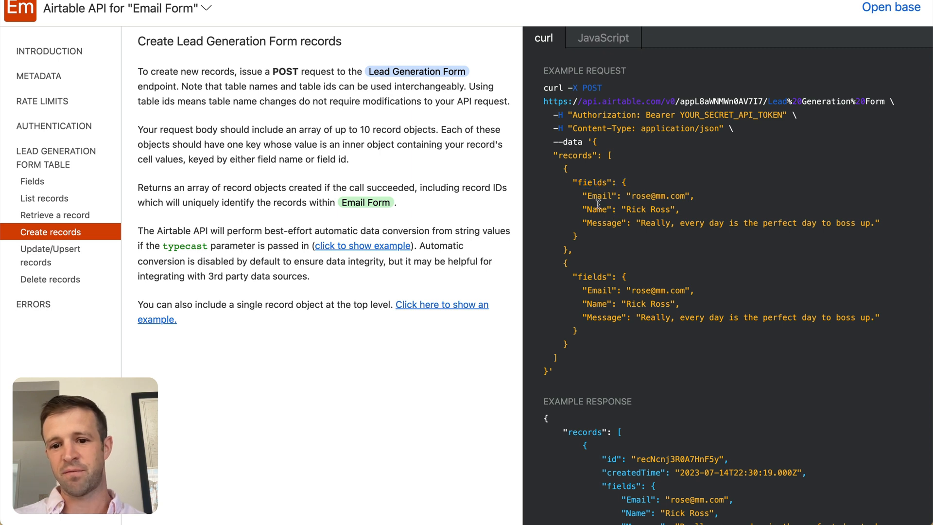
Step: Select the example --data JSON body with Email, Name and Message fields
double_click(597, 209)
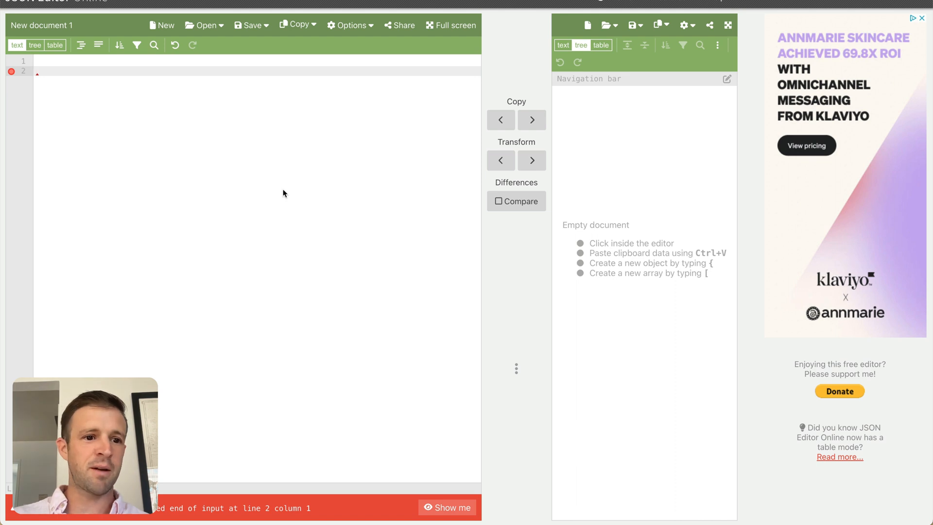
Step: Paste the example request body and select the duplicate record's fields for removal
key("ctrl+v")
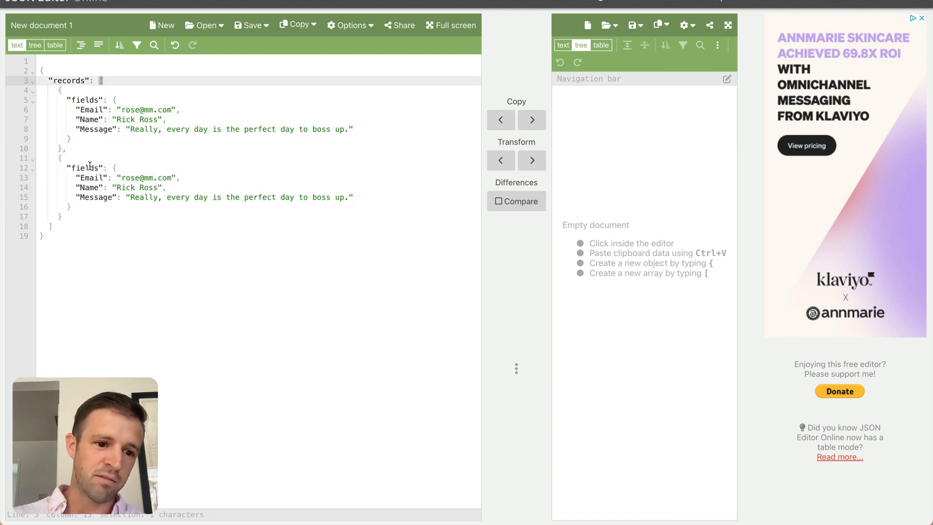
left_click(52, 226)
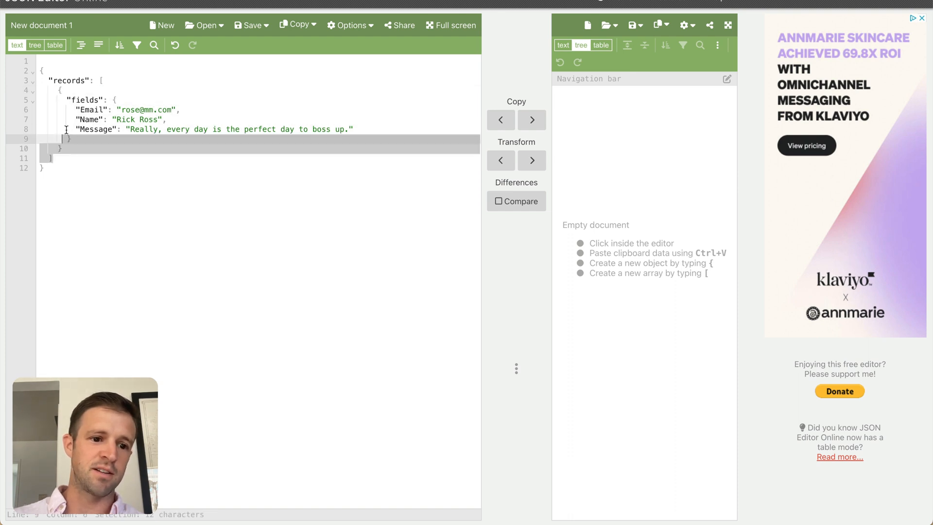
left_click(86, 99)
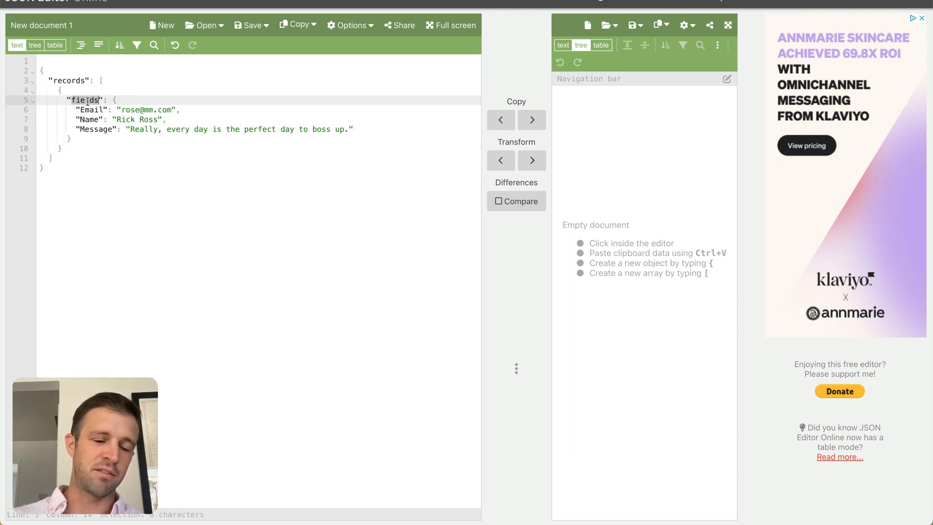
left_click_drag(70, 100, 70, 138)
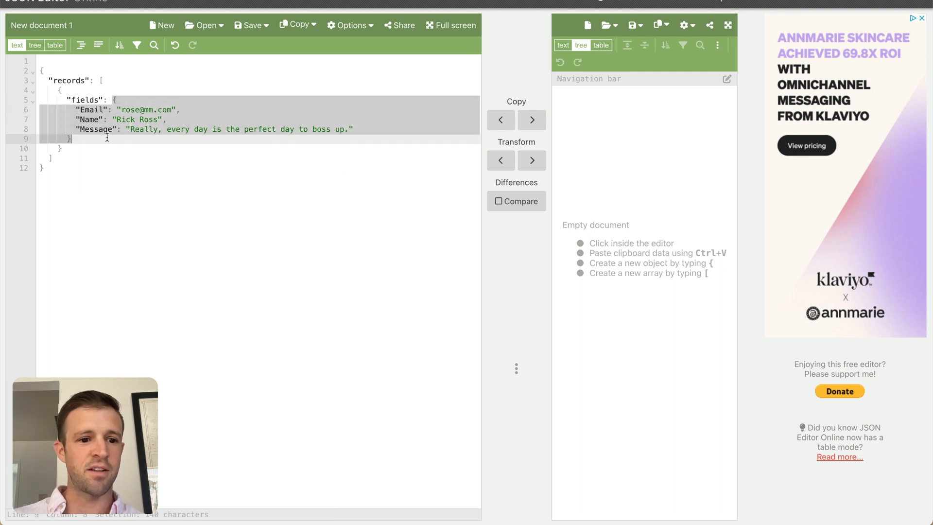
double_click(88, 119)
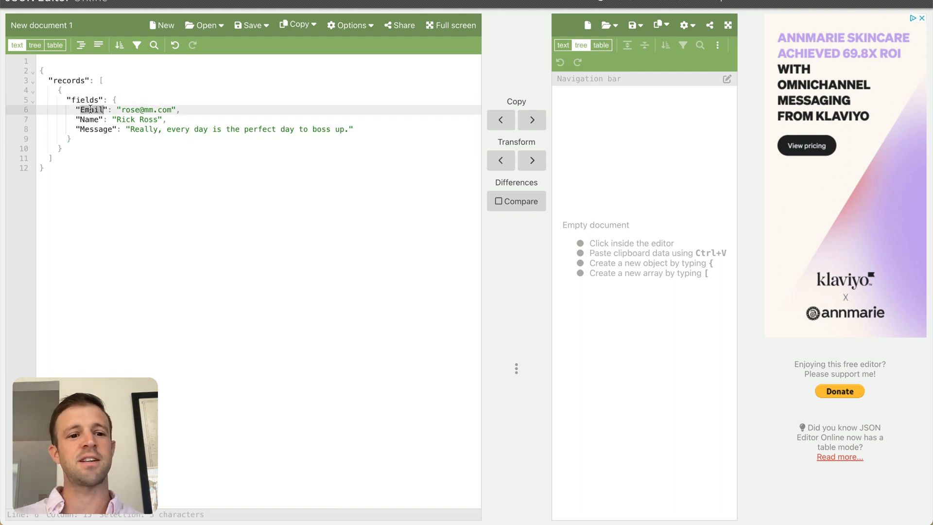
left_click(90, 119)
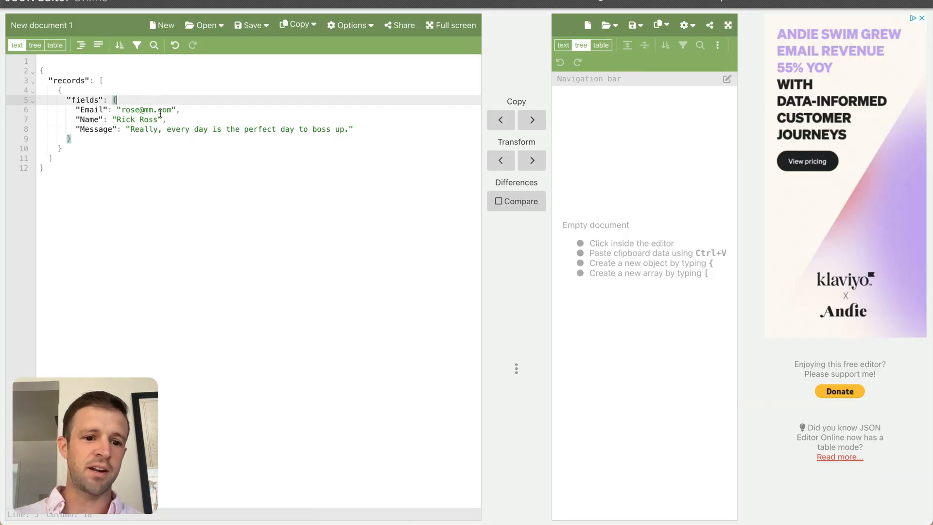
type("hello")
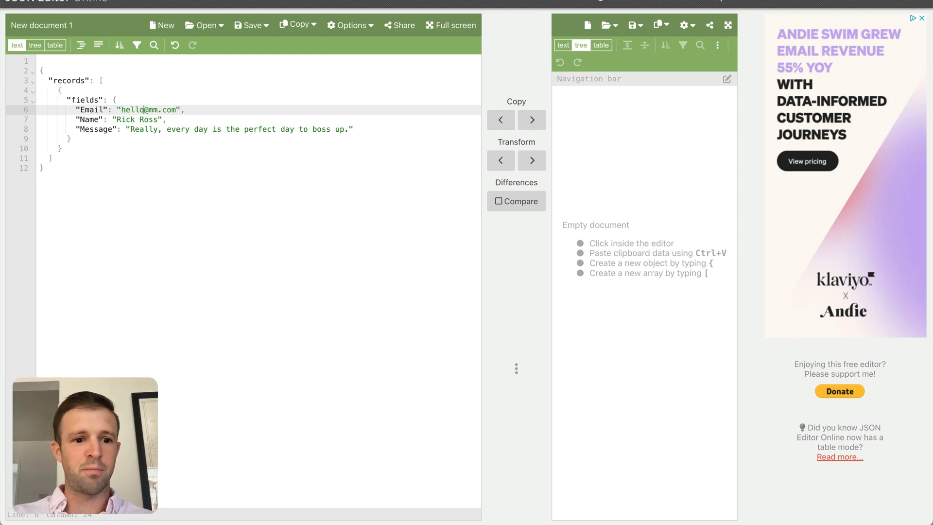
type("Bo")
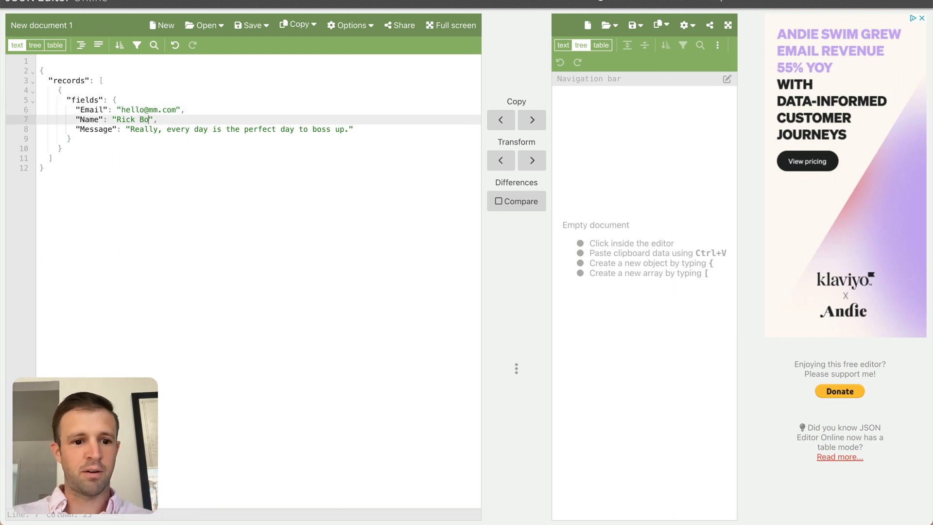
type("ss")
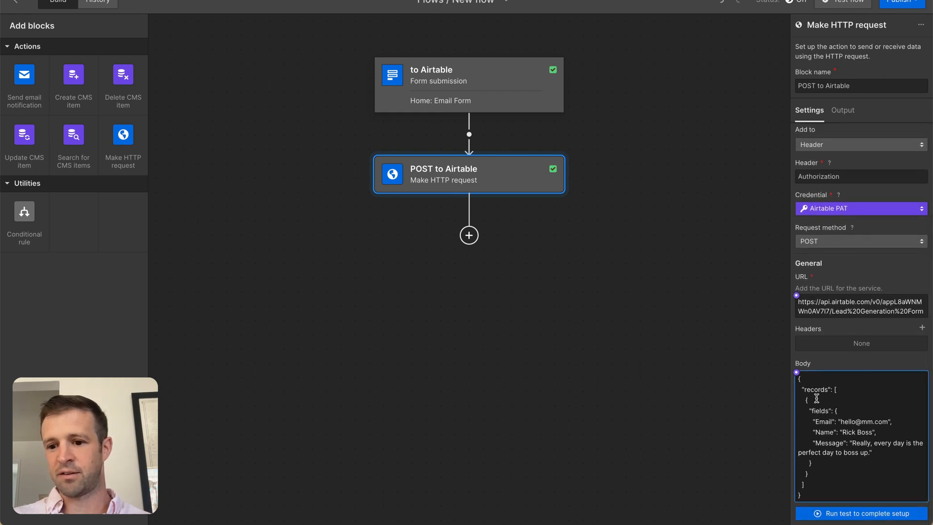
Step: Run the POST to Airtable test request and get a 200 response
left_click(860, 513)
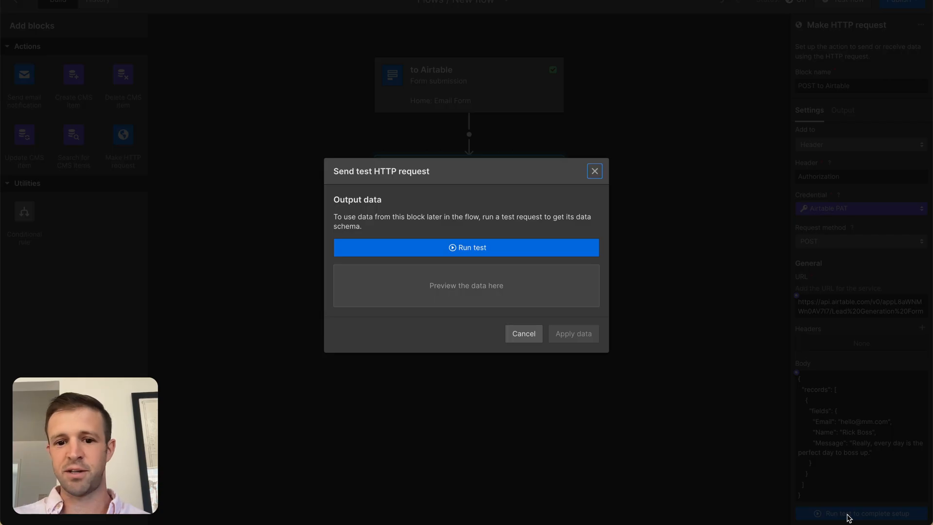
left_click(466, 247)
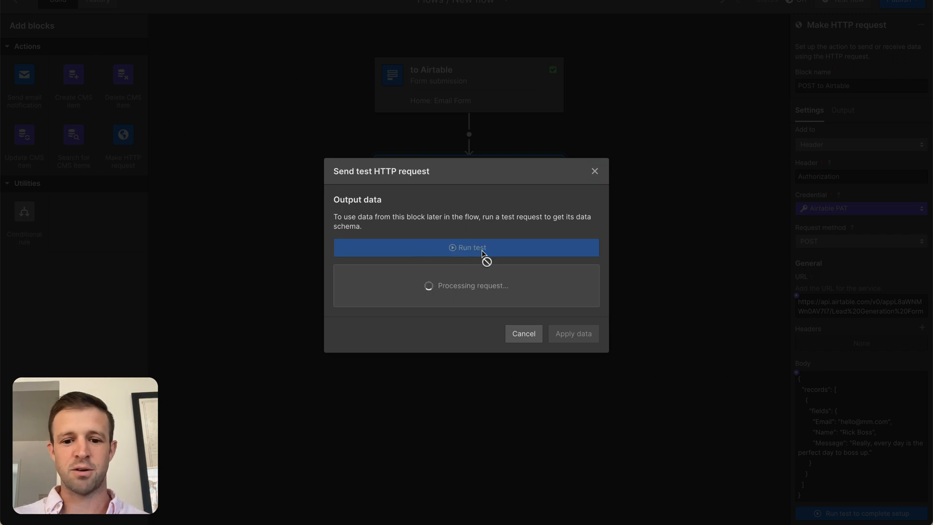
left_click(466, 247)
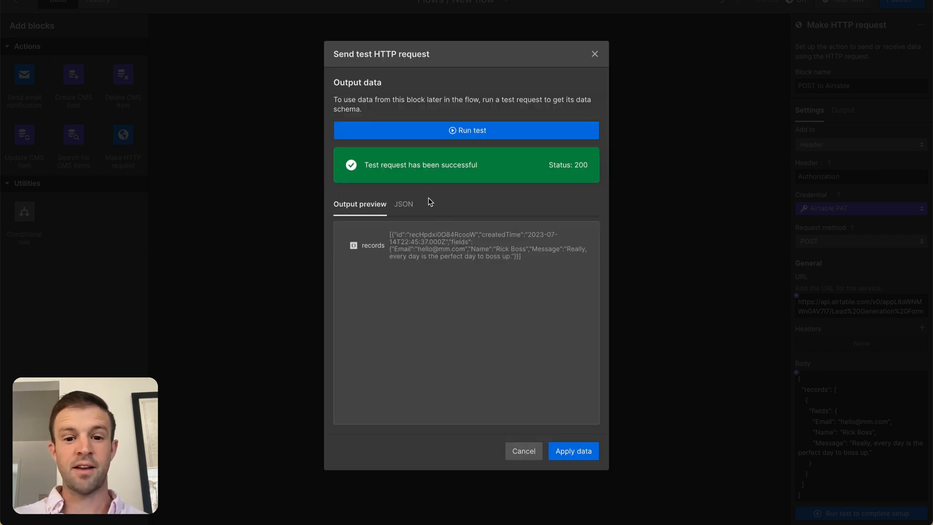
mouse_move(575, 168)
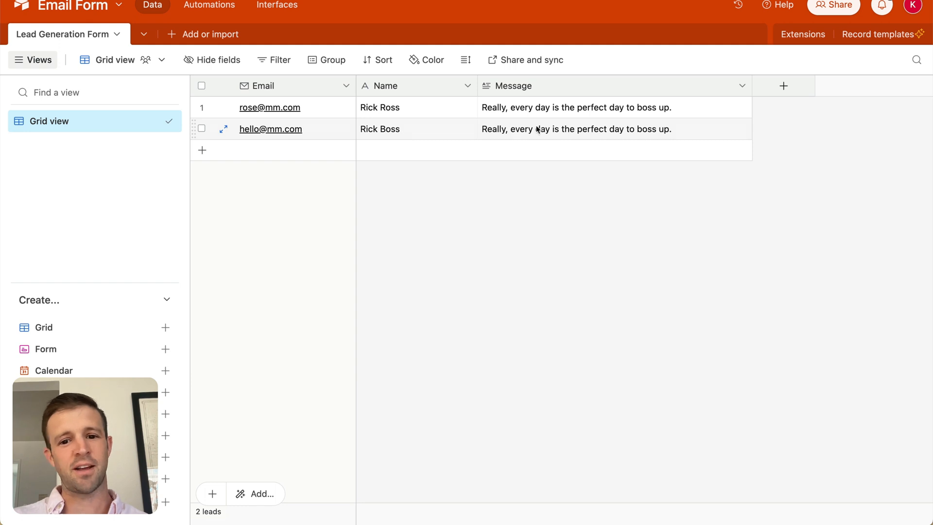
mouse_move(527, 167)
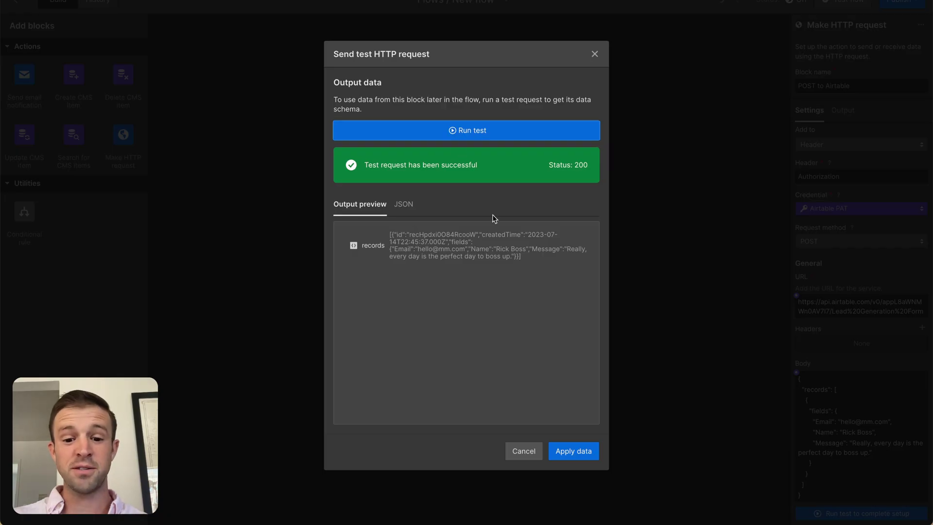
Step: Close the test results dialog and return to the flow
left_click(571, 451)
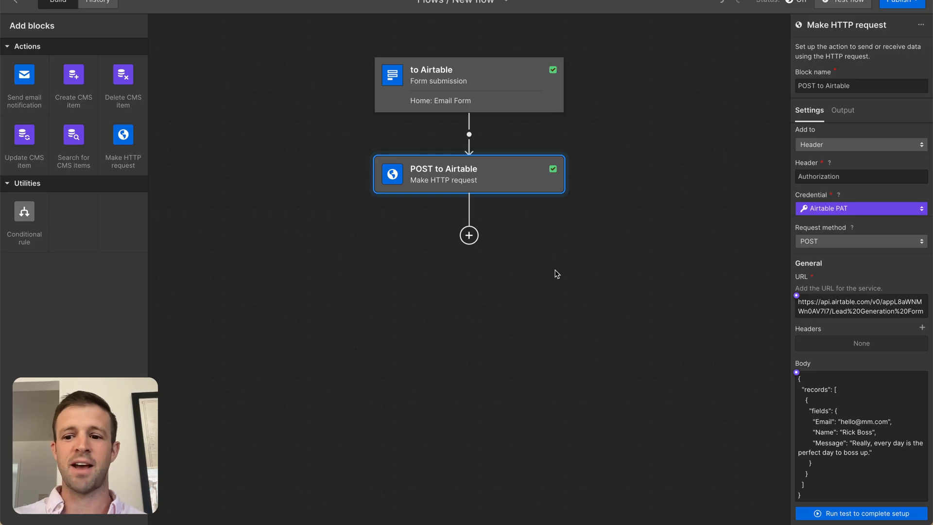
mouse_move(601, 236)
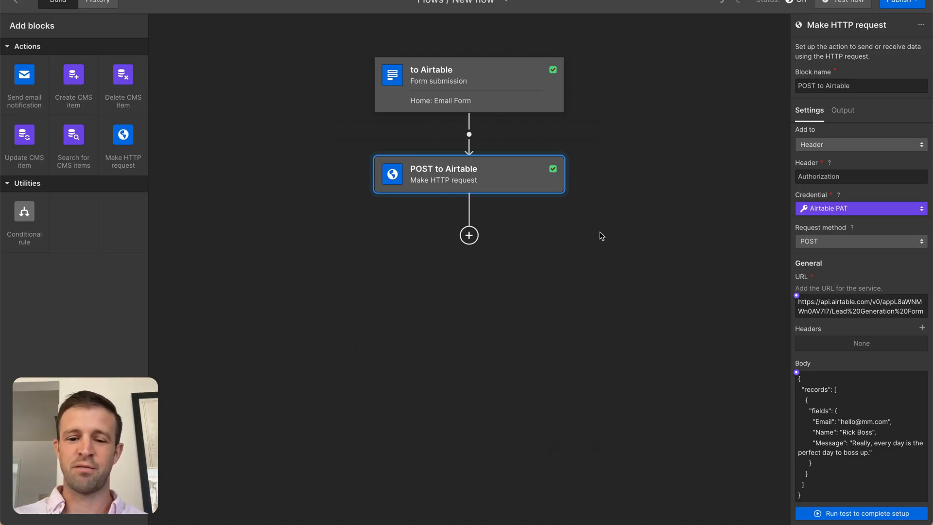
mouse_move(475, 116)
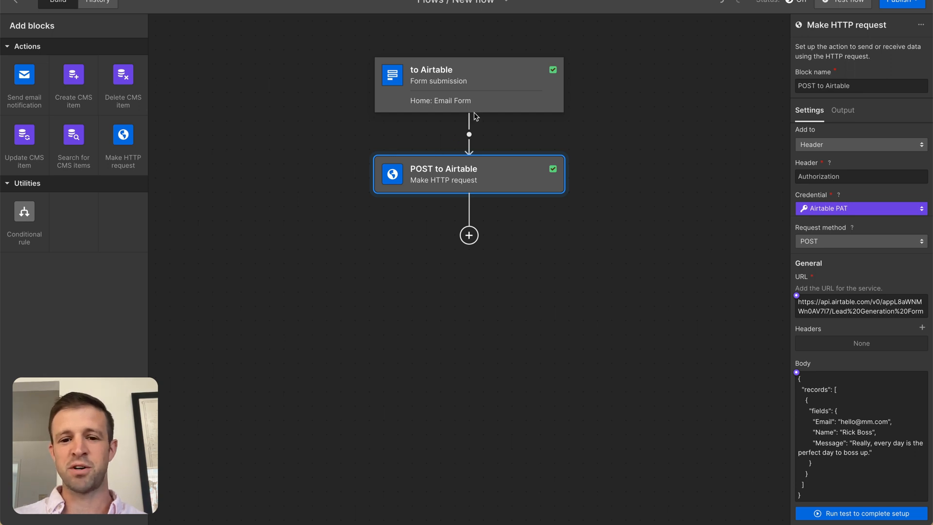
mouse_move(587, 286)
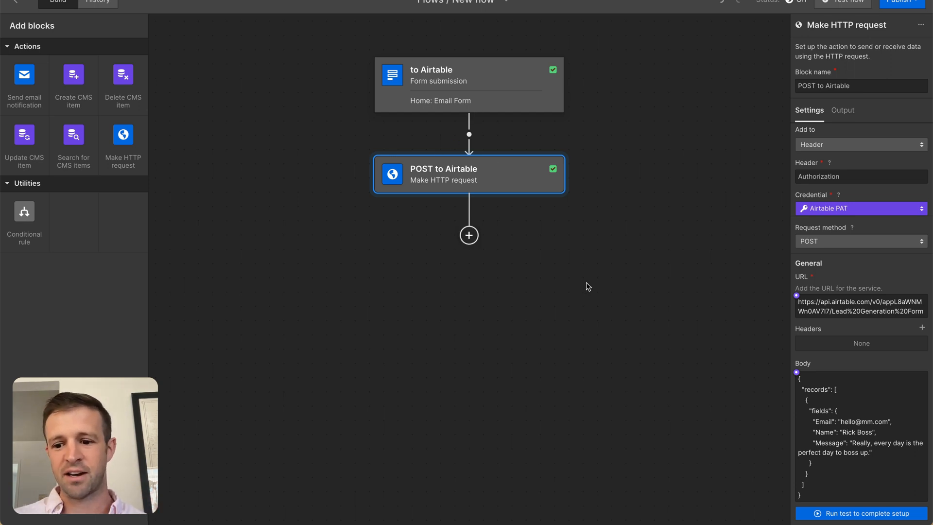
mouse_move(738, 323)
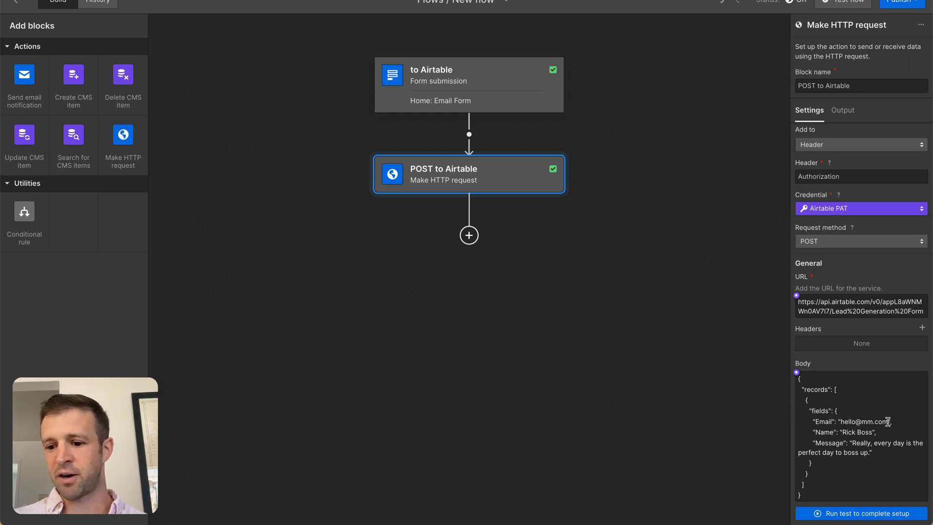
Step: Map the body's Email, Name and Message values to the submitted form fields
double_click(863, 421)
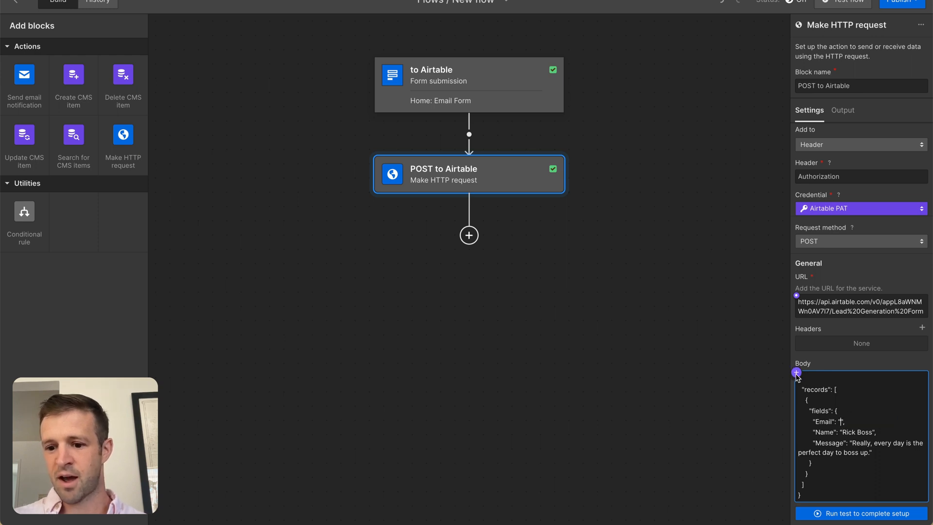
left_click(796, 371)
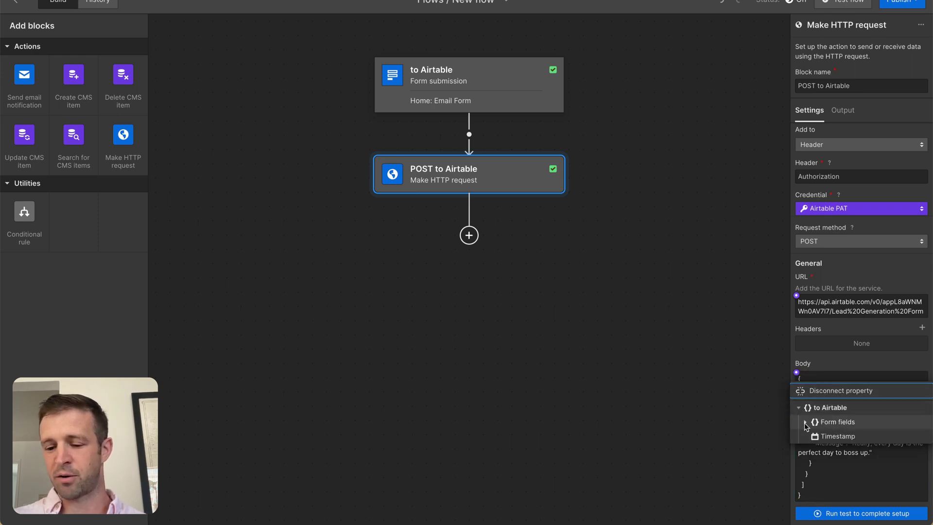
left_click(806, 421)
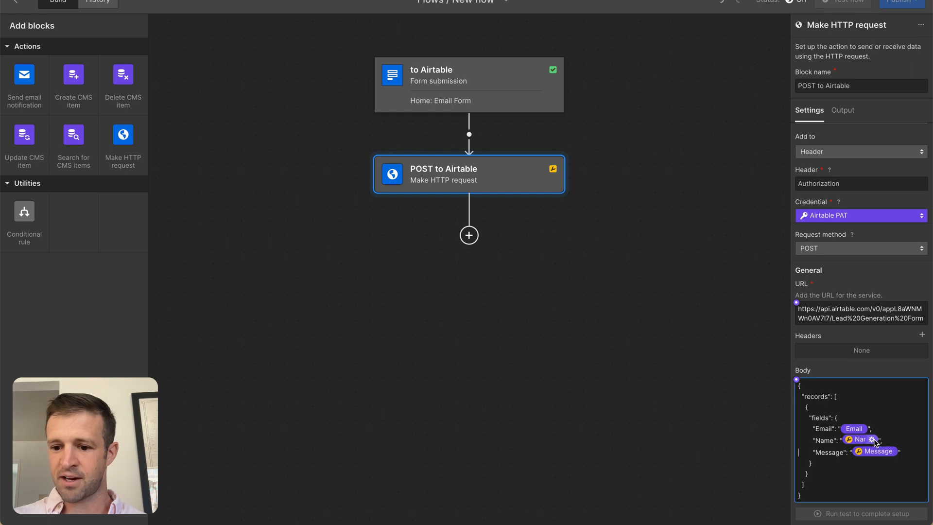
left_click(875, 441)
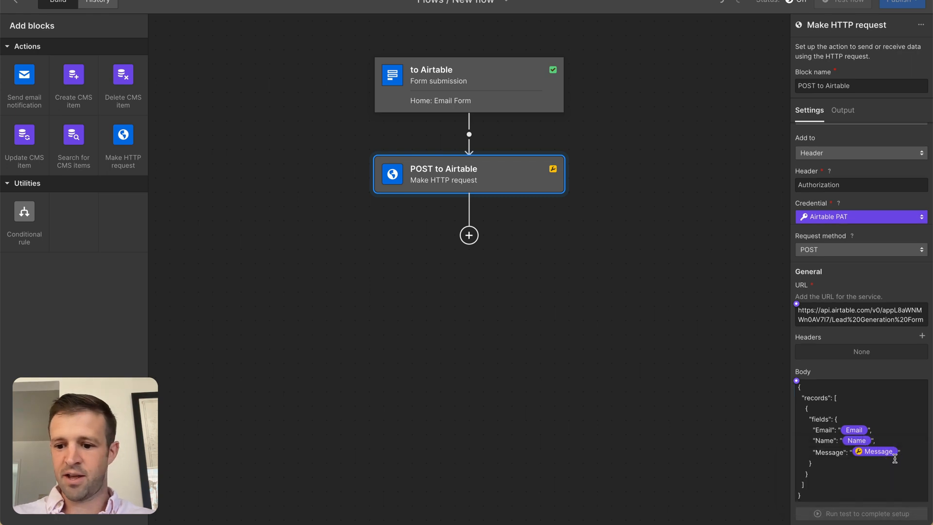
left_click(874, 451)
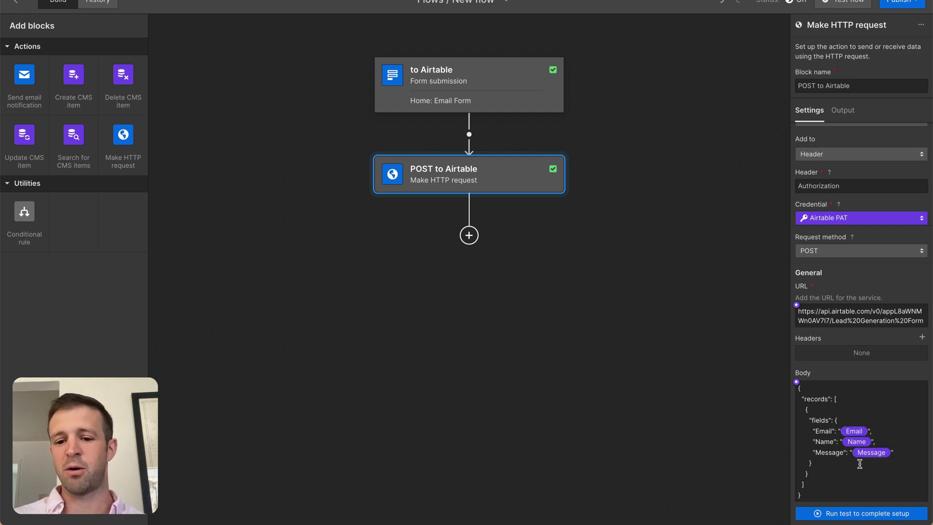
mouse_move(871, 452)
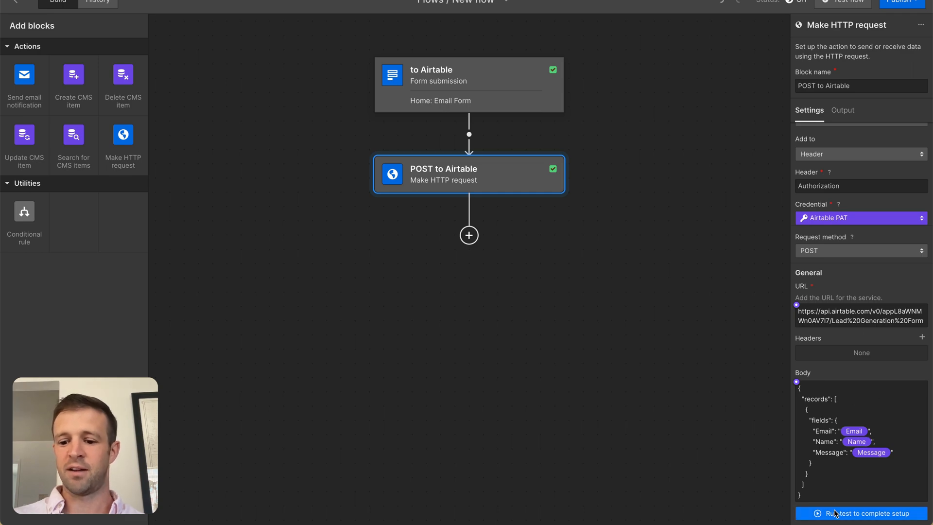
left_click(860, 513)
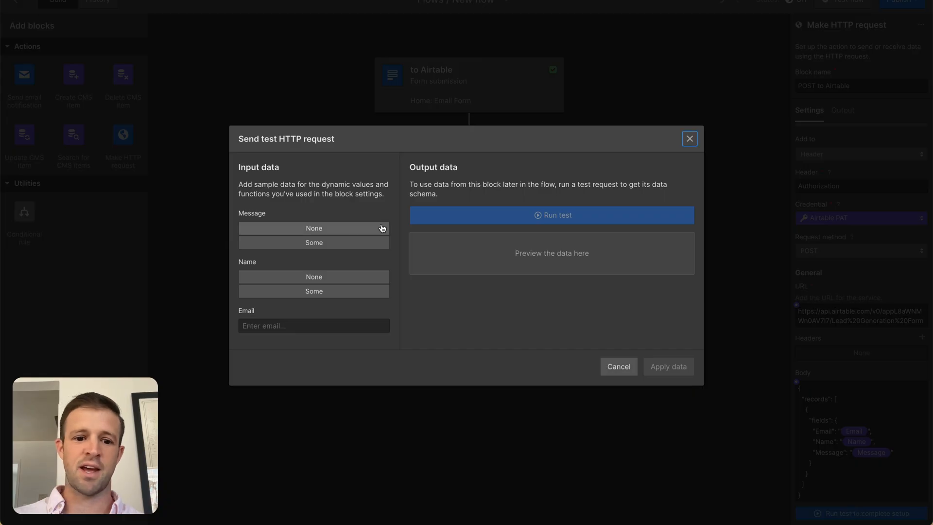
mouse_move(397, 153)
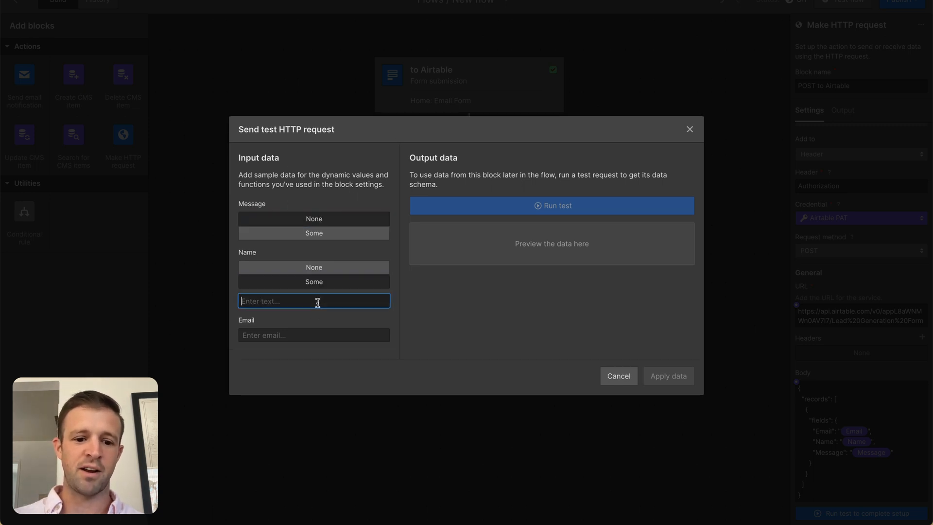
type("haha")
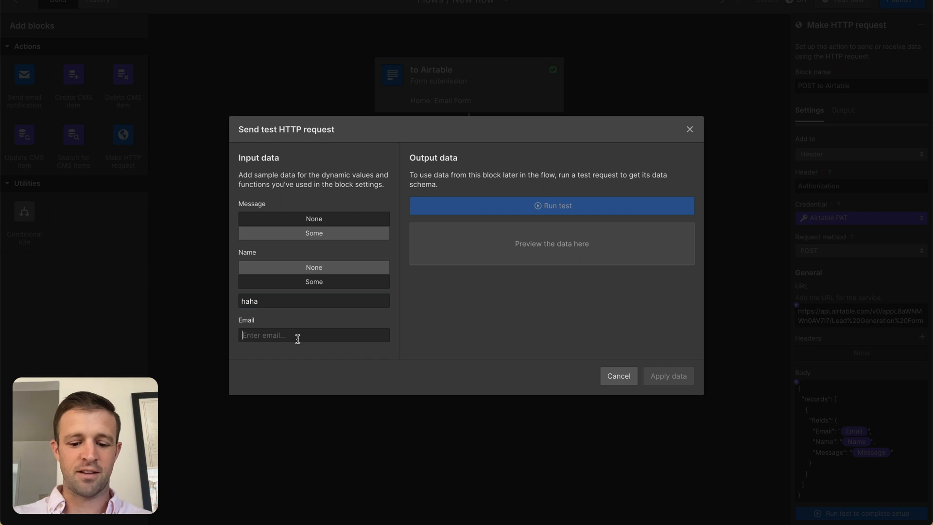
type("haha@hahahahah")
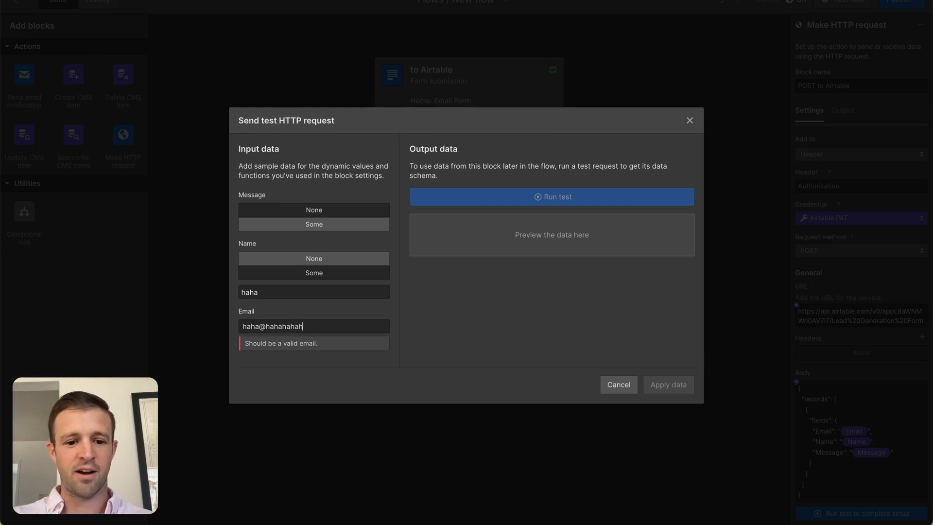
type("aha.com")
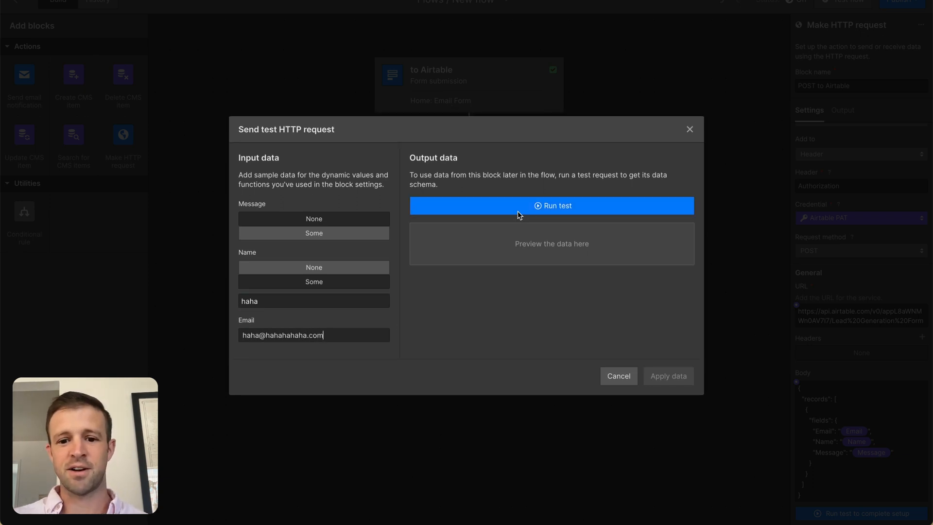
left_click(551, 205)
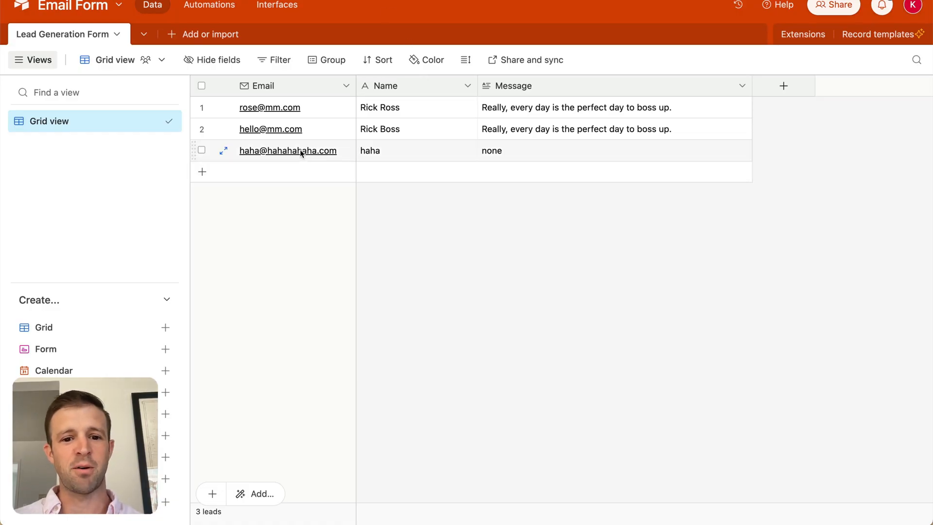
mouse_move(502, 151)
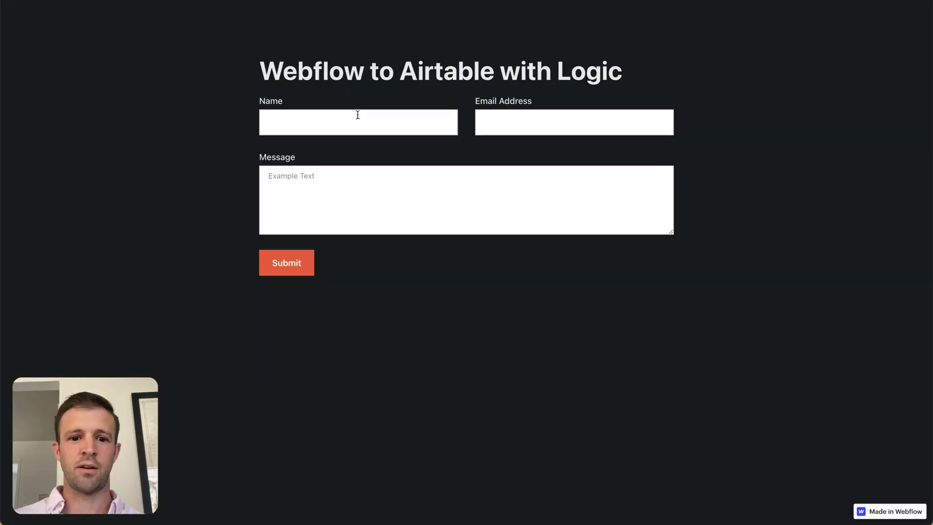
type("Finish")
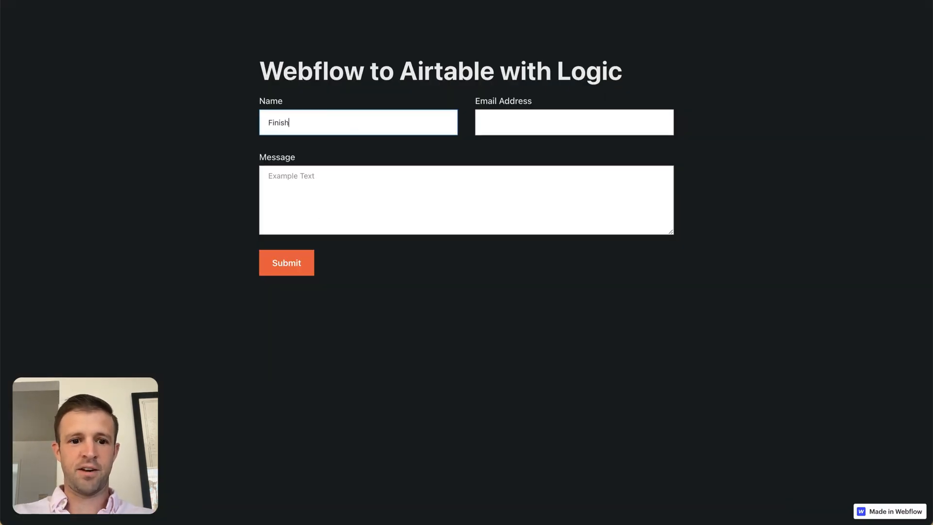
type("did@")
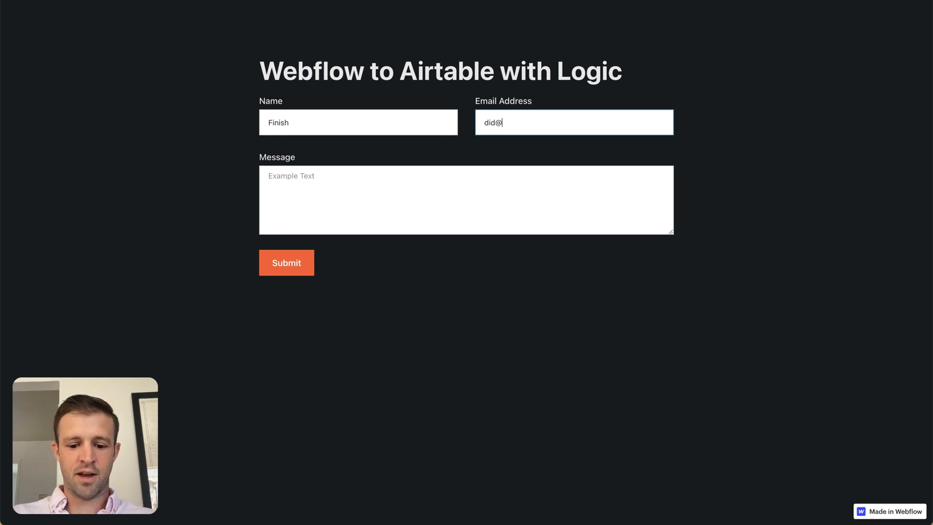
type("it.work")
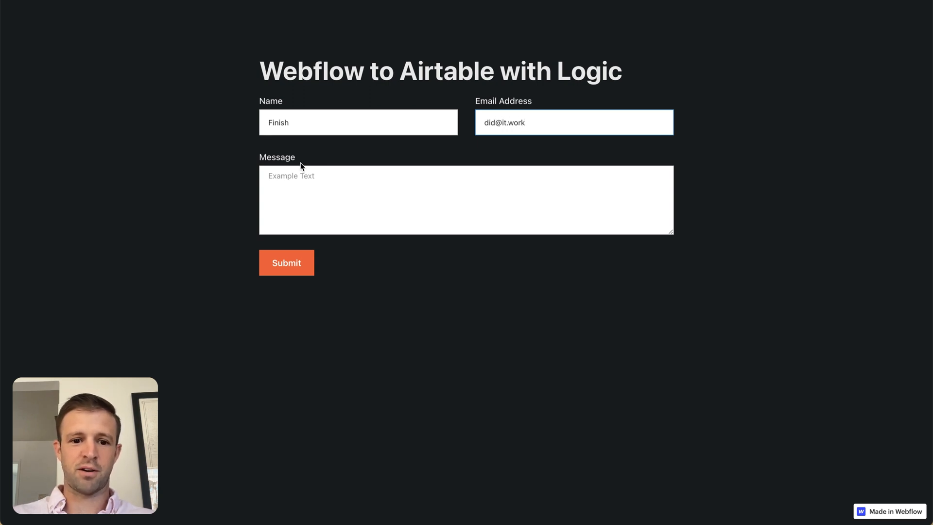
type("non")
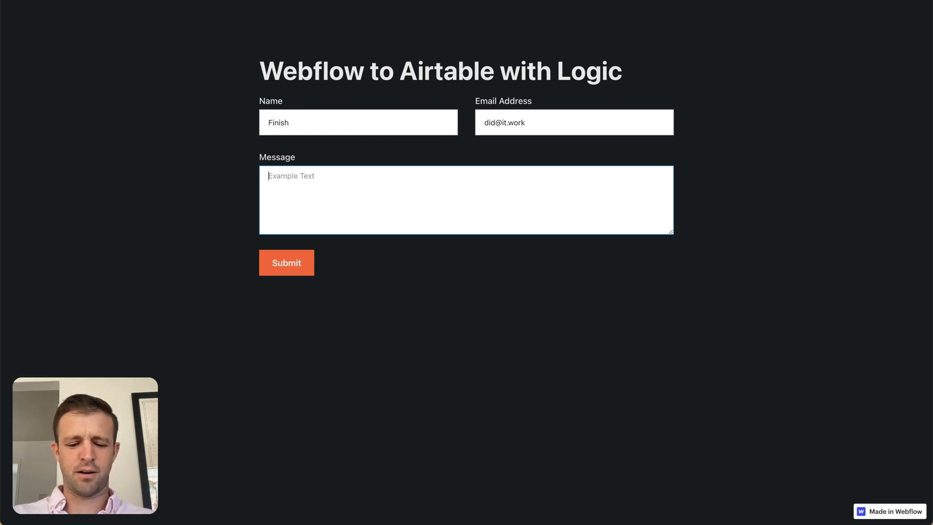
left_click(286, 263)
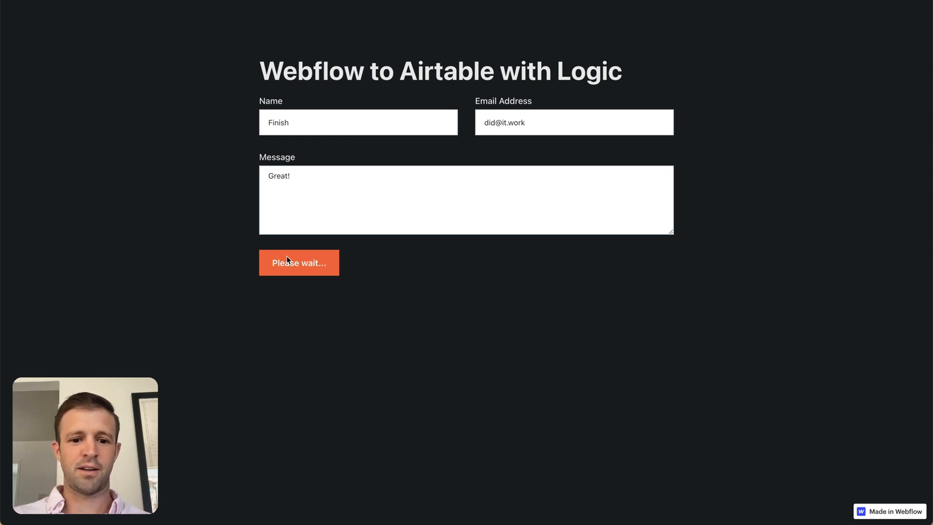